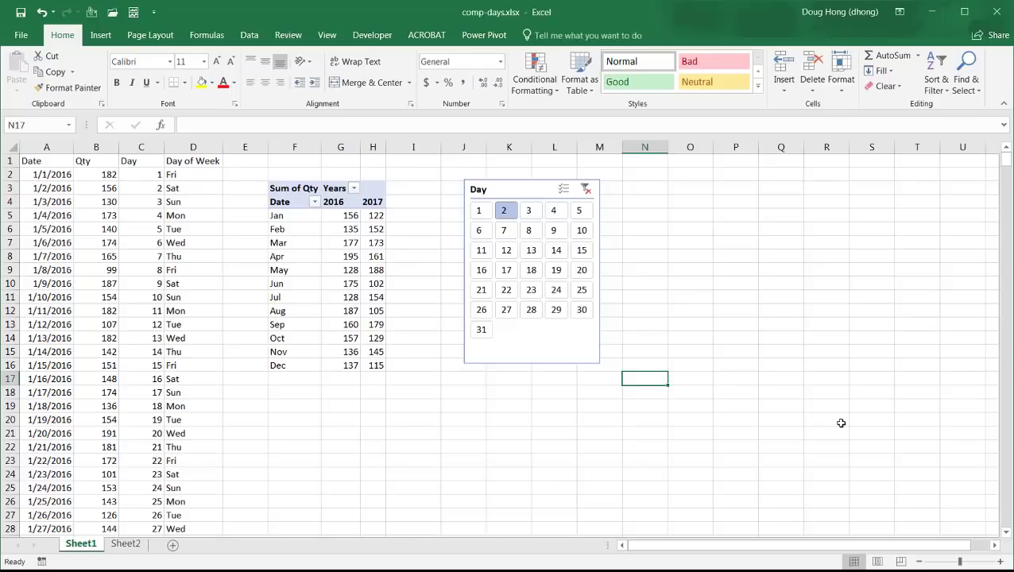
mouse_move(819, 379)
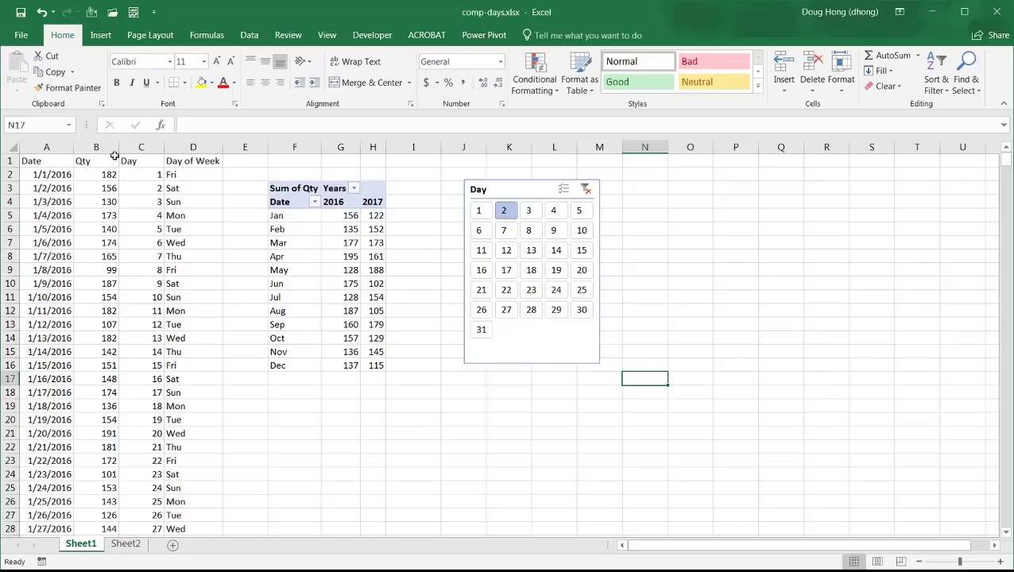
mouse_move(32, 242)
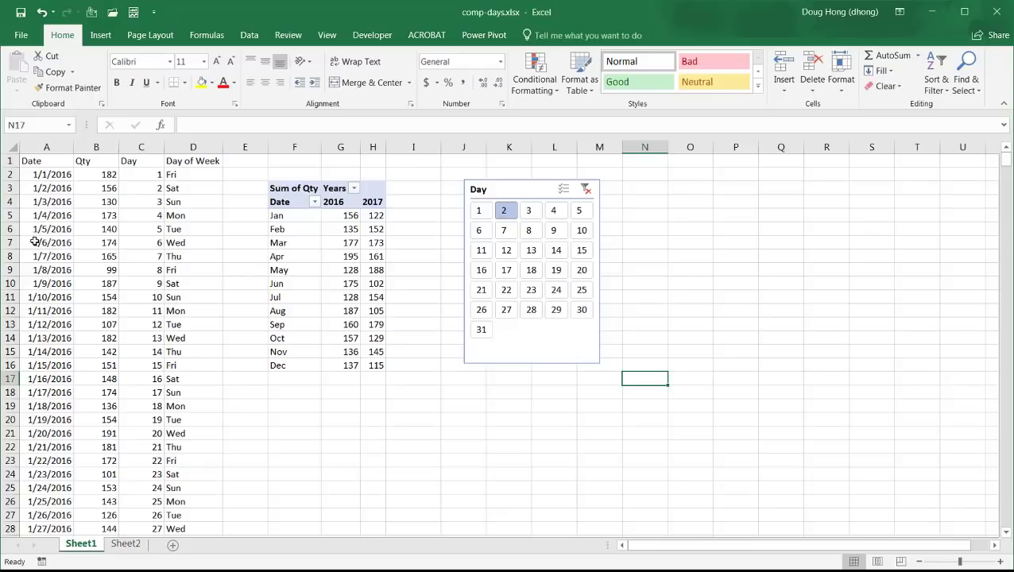
mouse_move(38, 229)
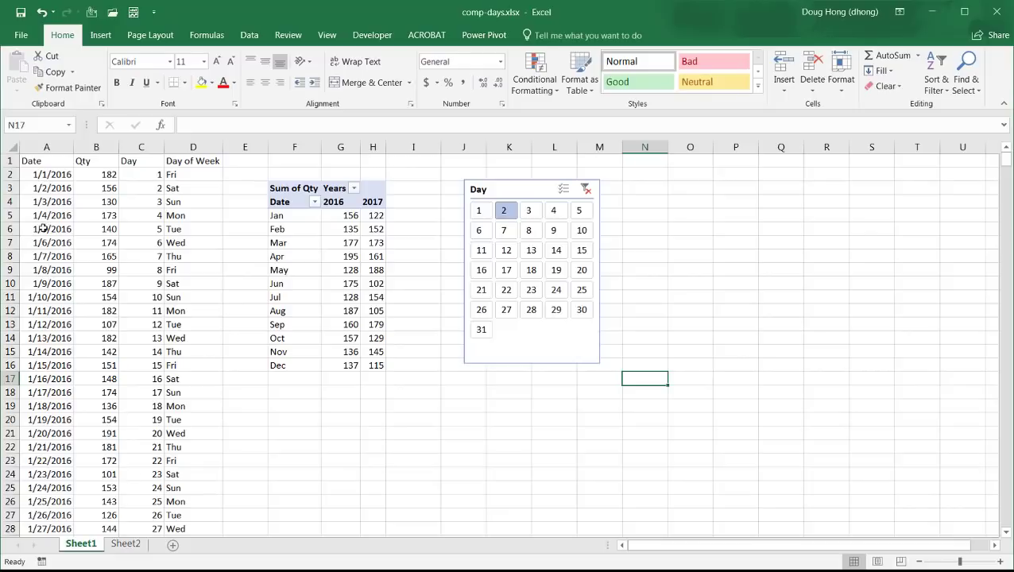
mouse_move(96, 173)
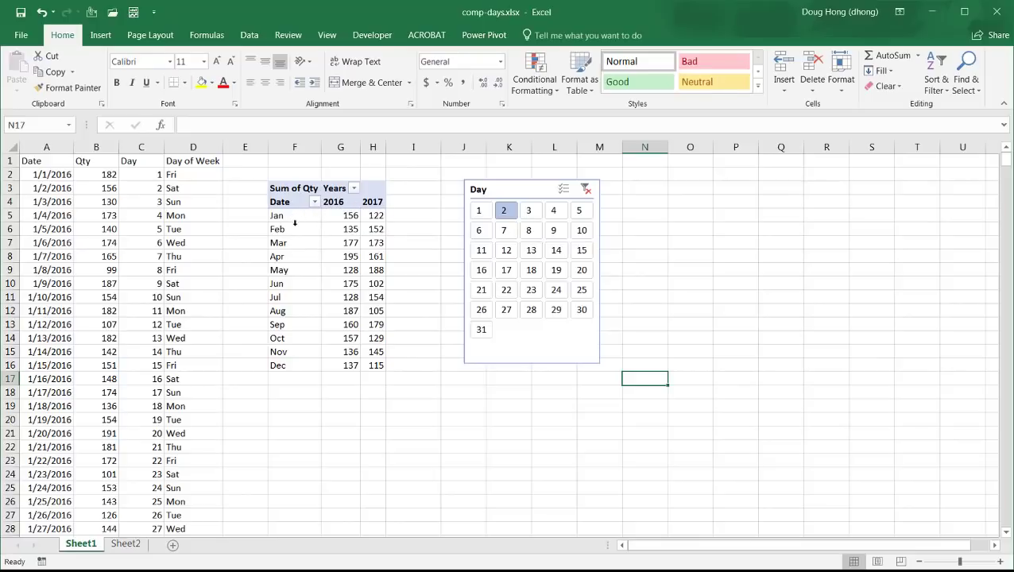
Filter the pivot table to day 1 in the Day slicer
click(480, 210)
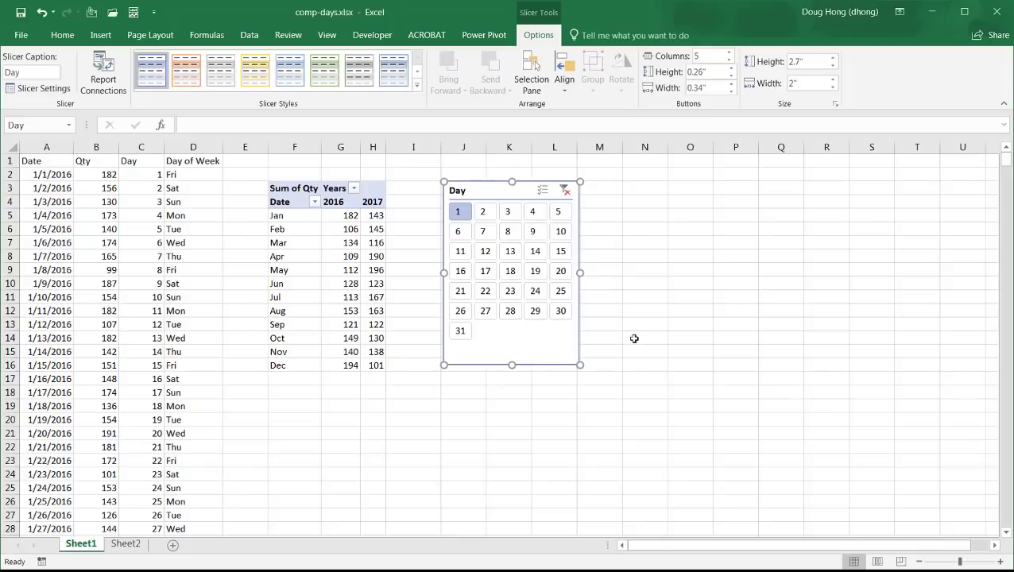
mouse_move(327, 244)
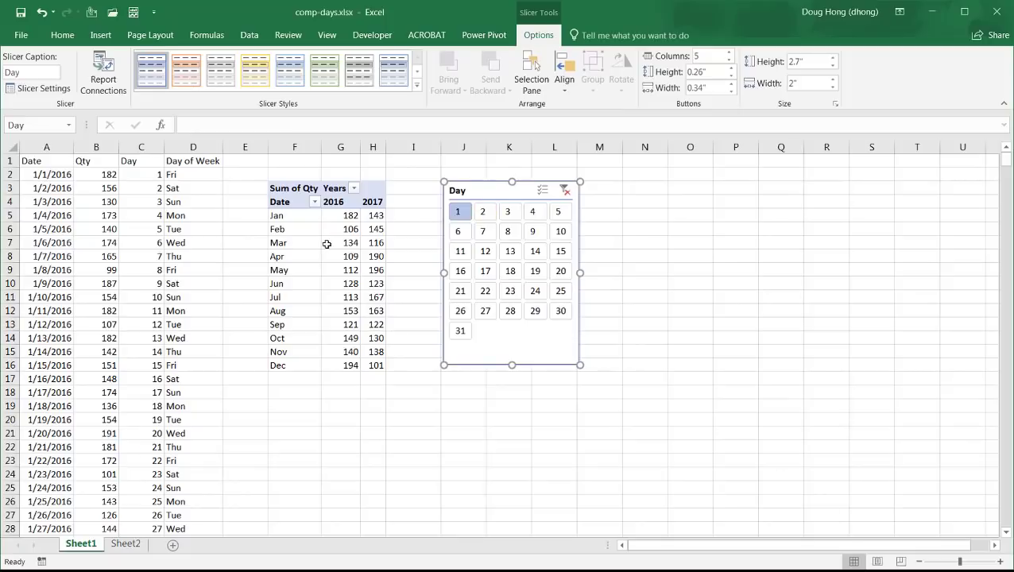
Add a Day of Week slicer to the pivot table from the Analyze ribbon
click(340, 242)
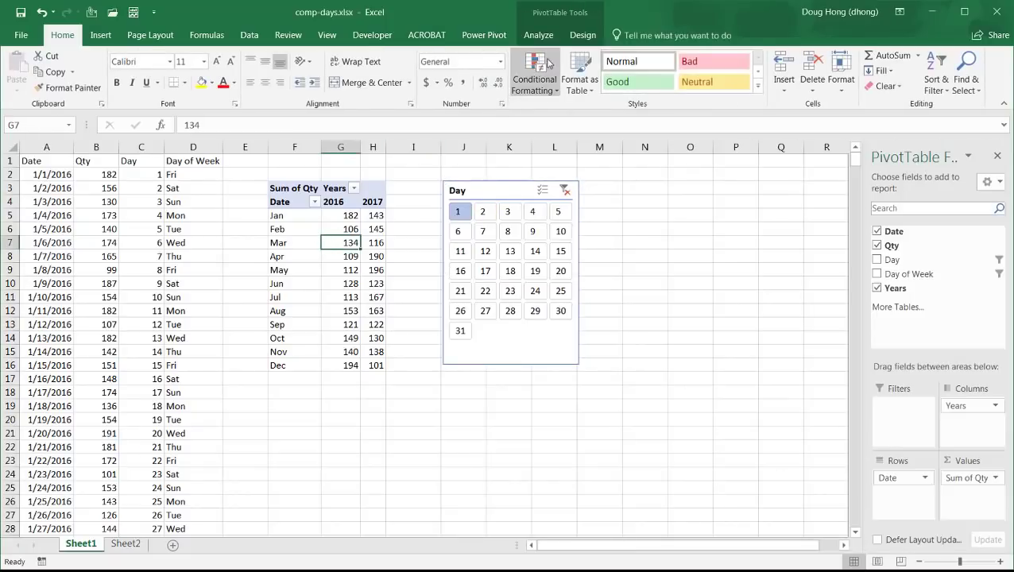
click(537, 35)
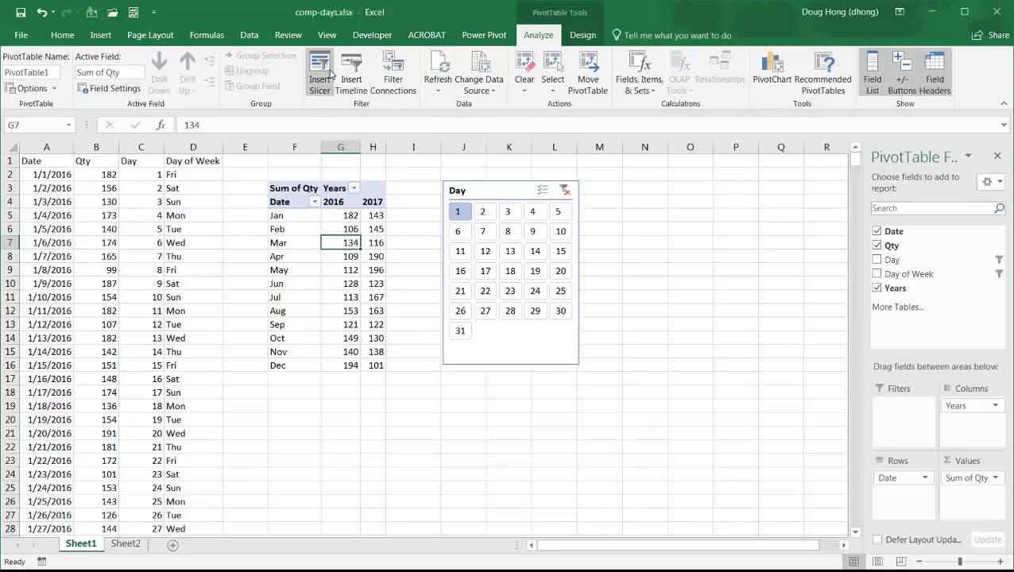
click(319, 66)
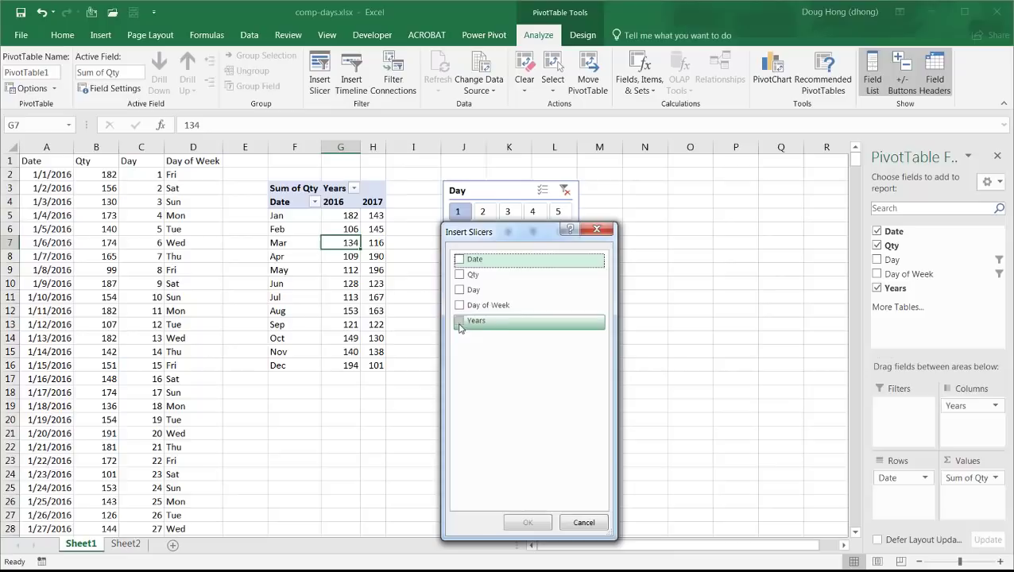
click(459, 305)
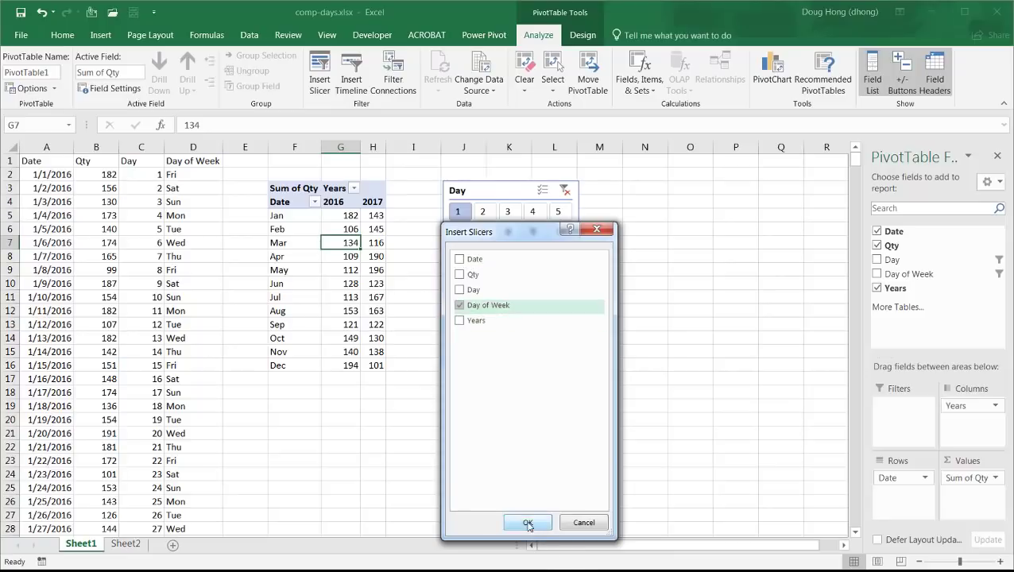
click(527, 521)
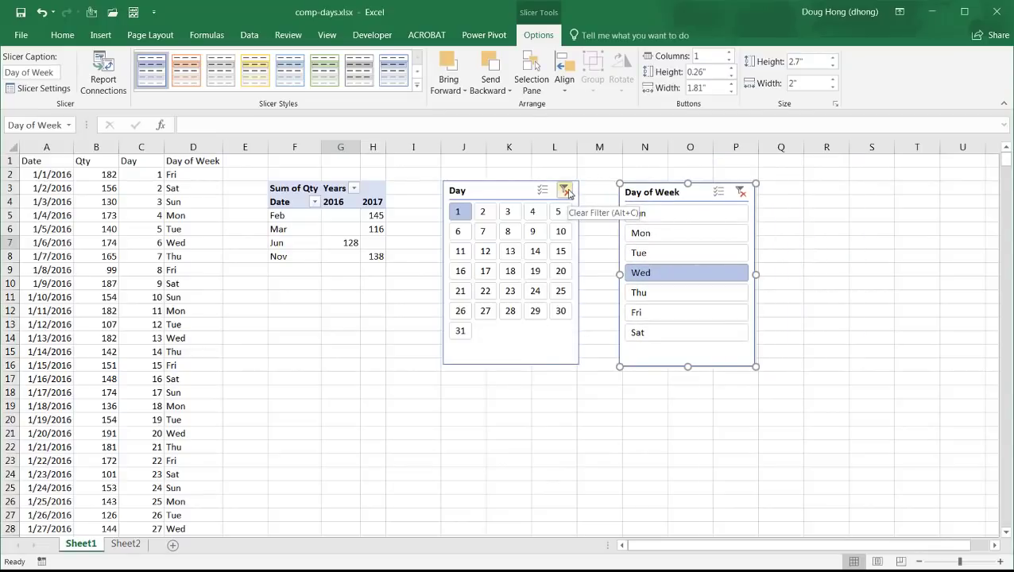
Clear the Day filter and filter the pivot table to Mondays only
click(566, 190)
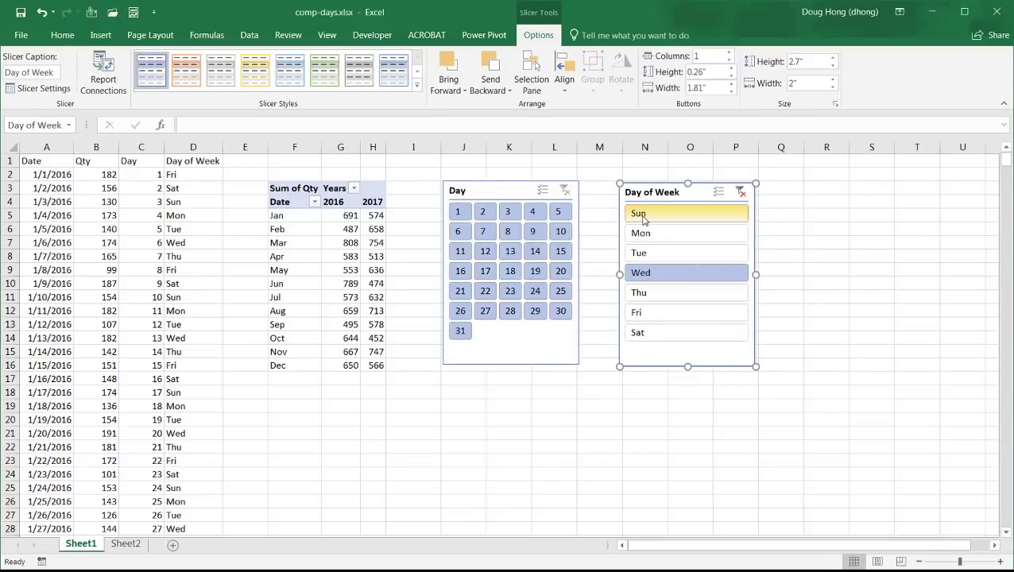
click(639, 213)
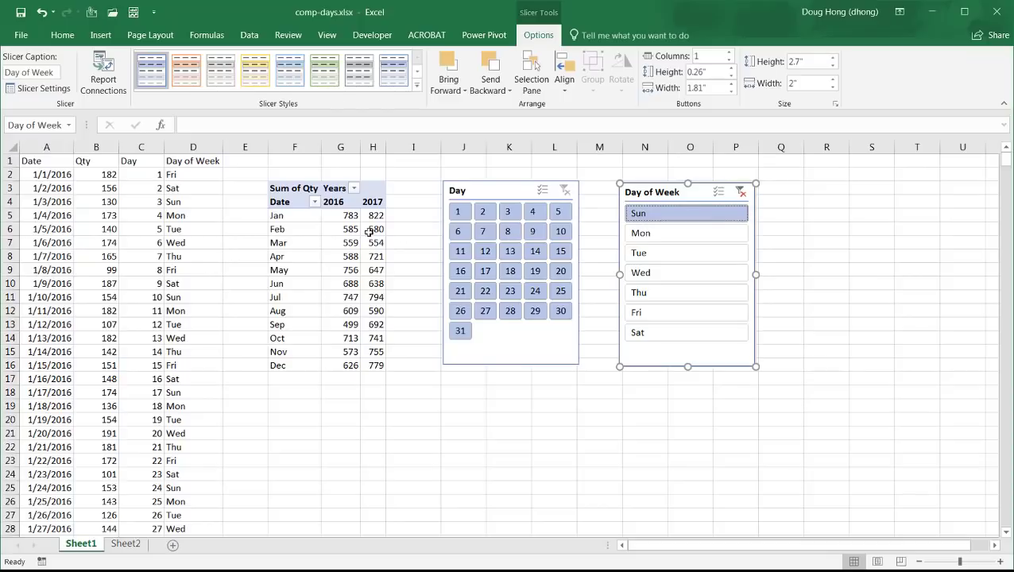
mouse_move(324, 219)
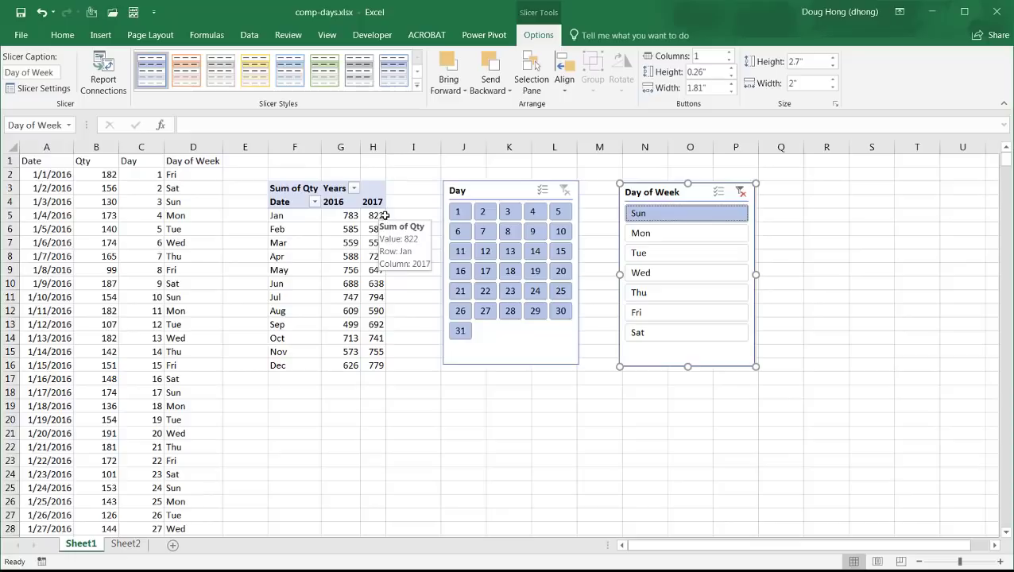
click(640, 232)
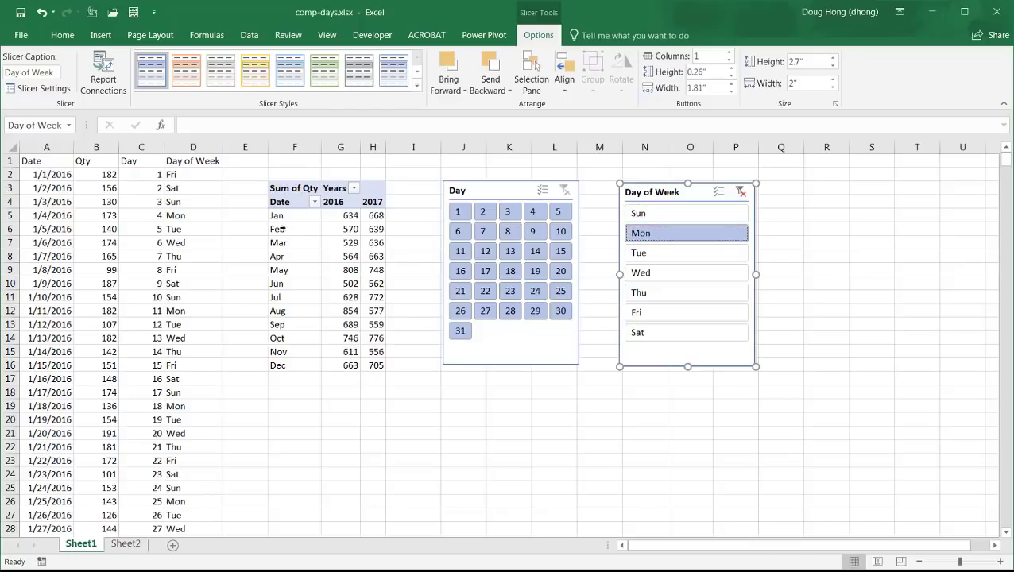
mouse_move(372, 228)
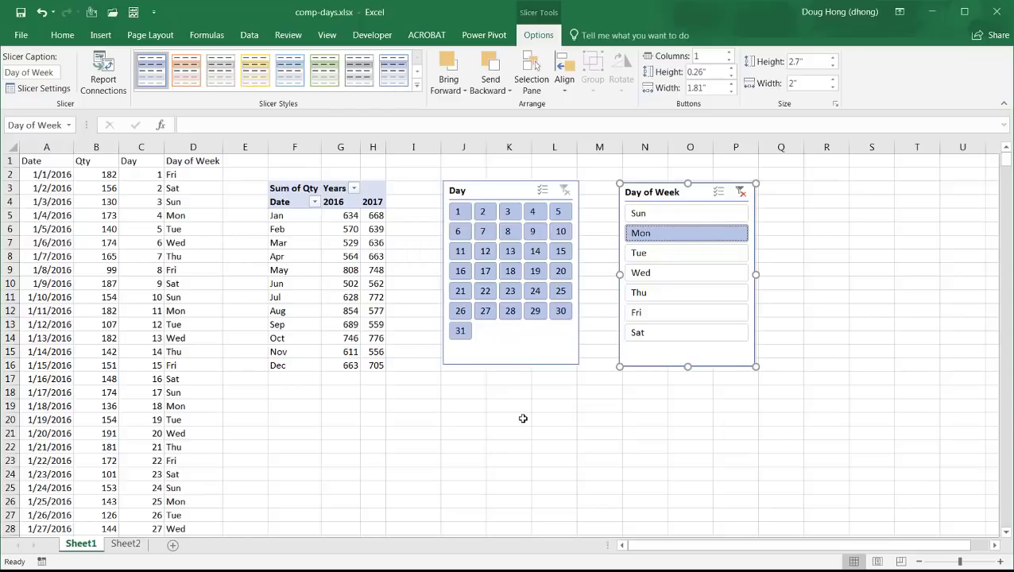
mouse_move(531, 423)
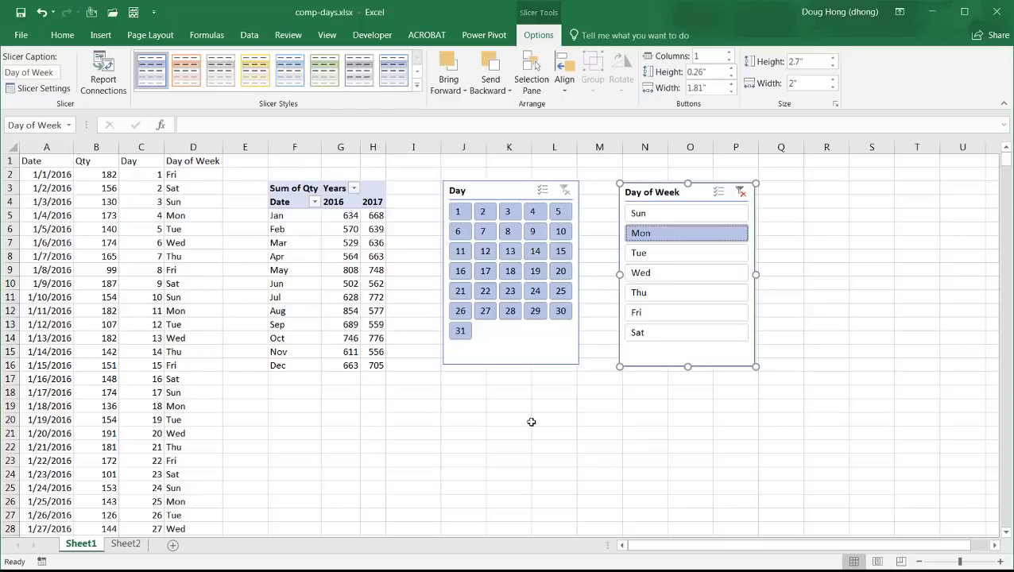
mouse_move(395, 426)
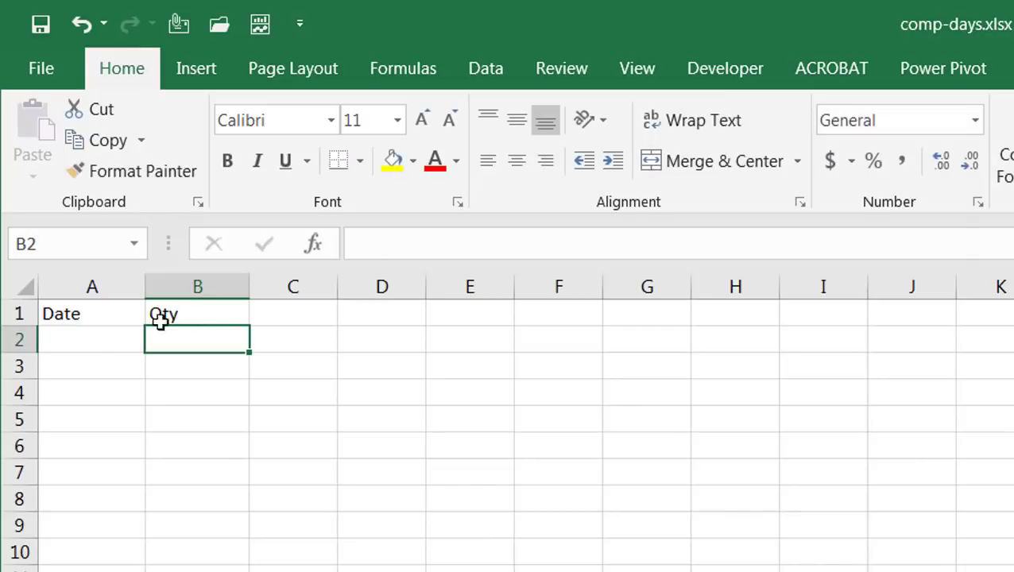
Enter 1/1/2016 in A2 and fill a daily date series down to 12/31/2017
text(1/1)
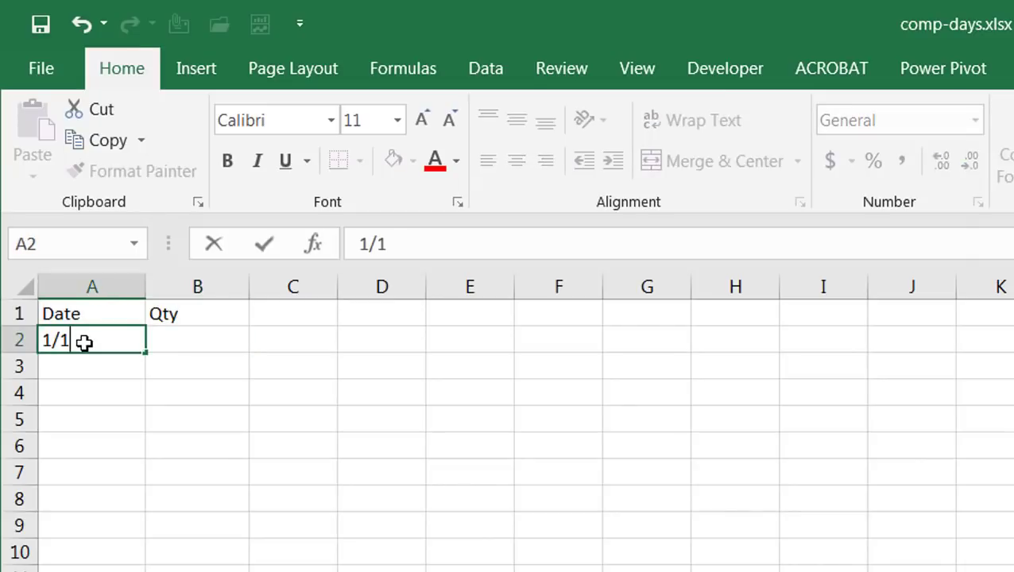
text(/2016)
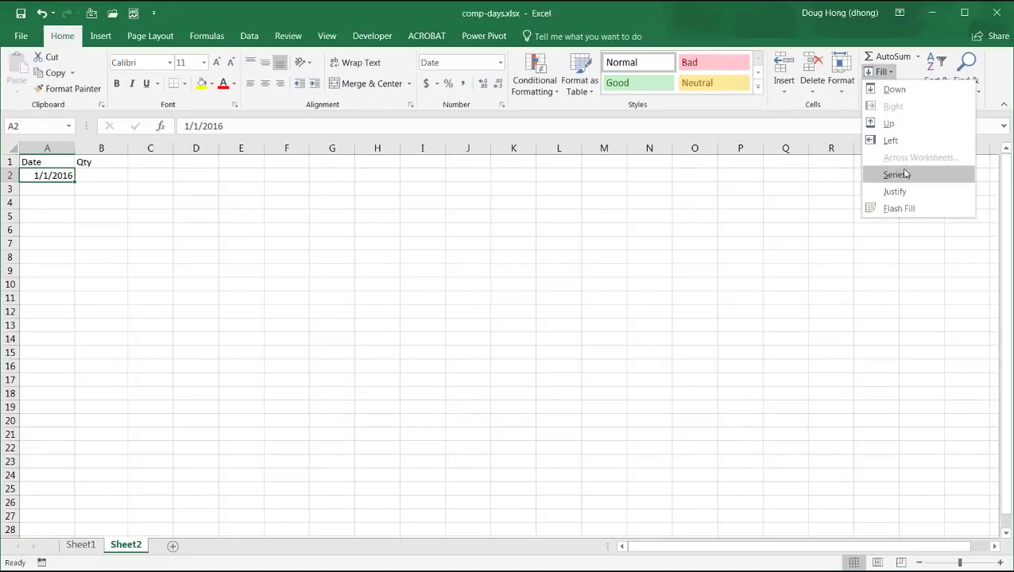
click(896, 173)
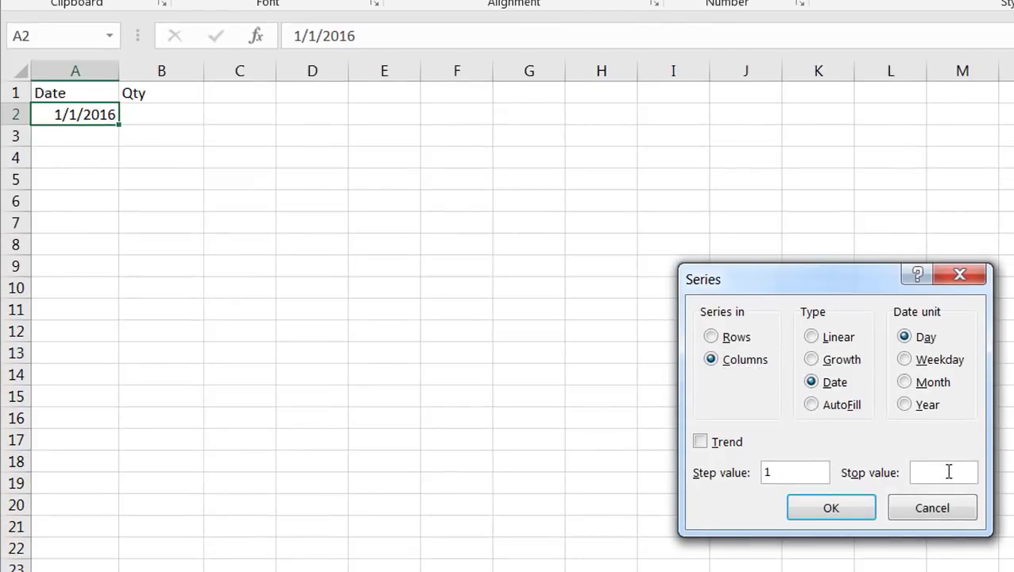
text(12/31/)
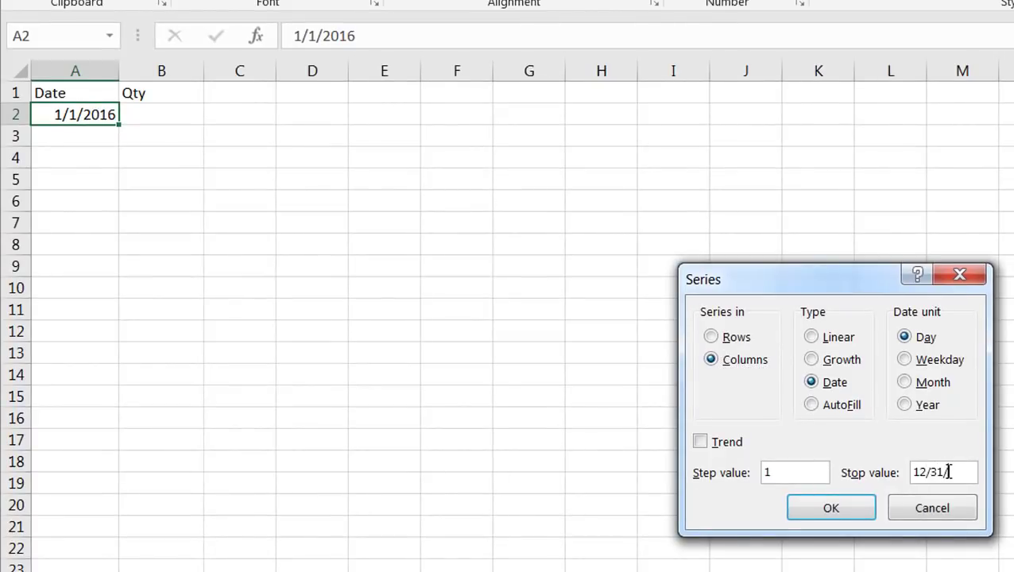
text(2017)
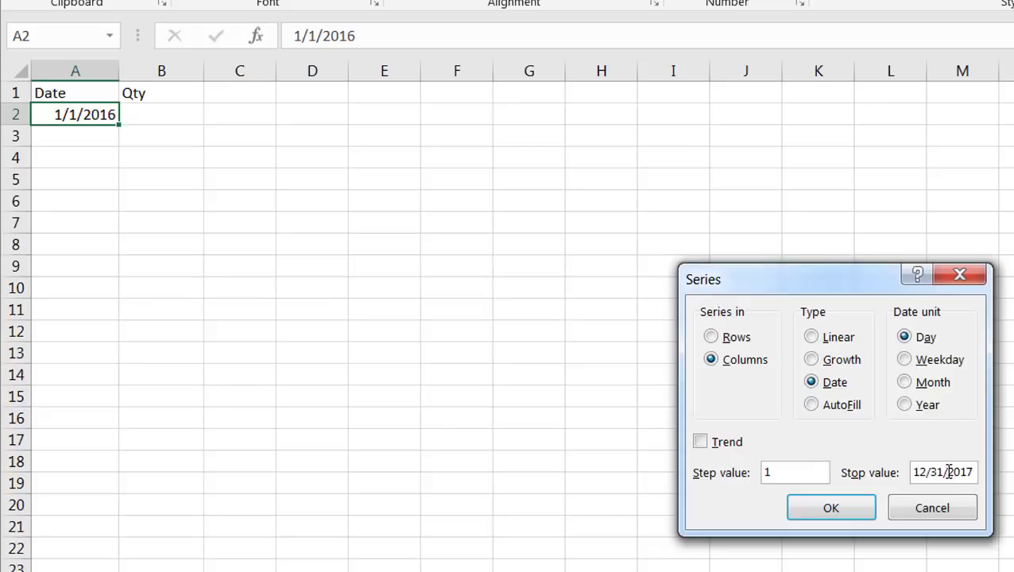
click(830, 509)
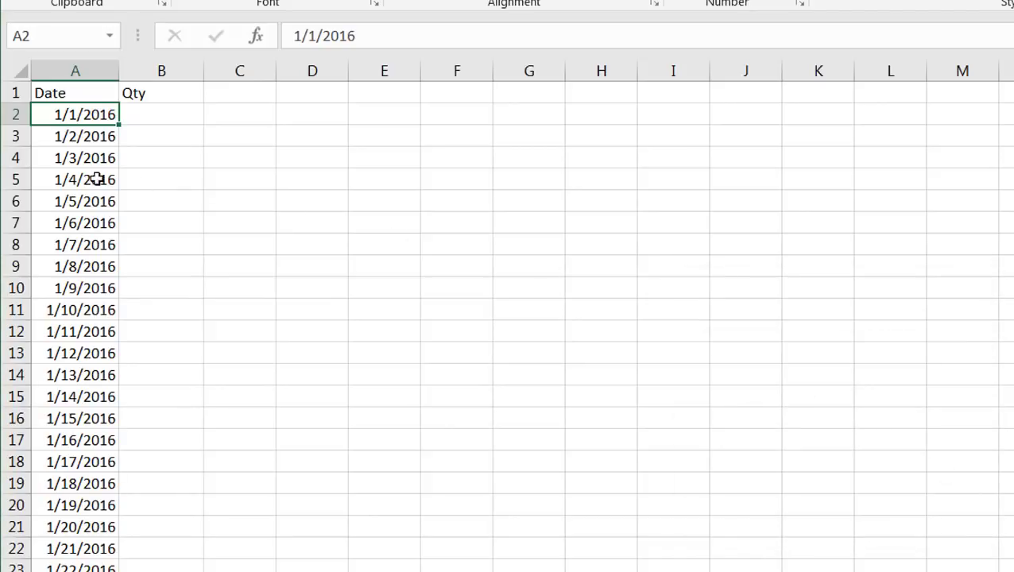
Jump to the bottom of the date list to verify it reaches 12/31/2017
key(Ctrl+Down)
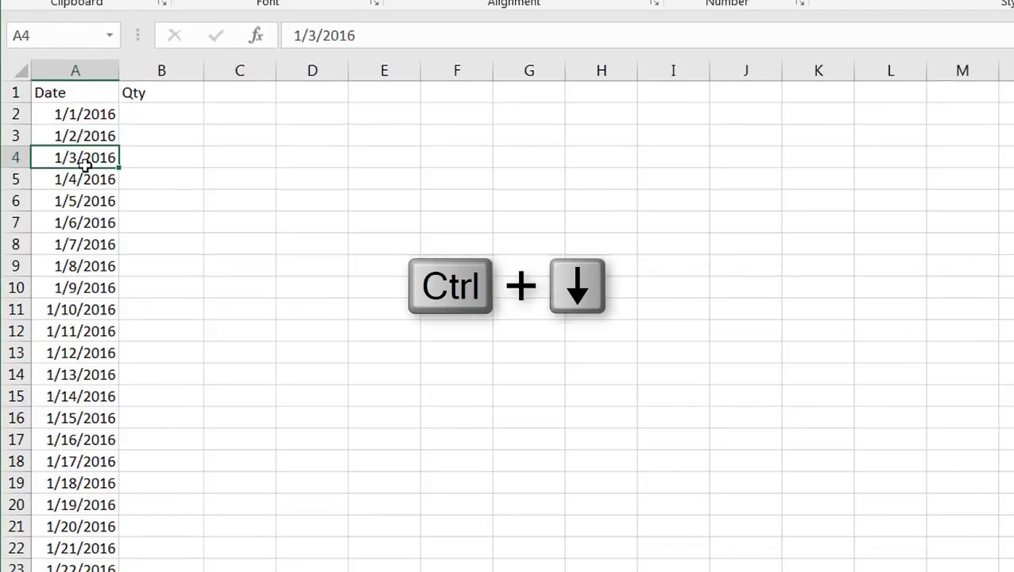
key(Ctrl+Down)
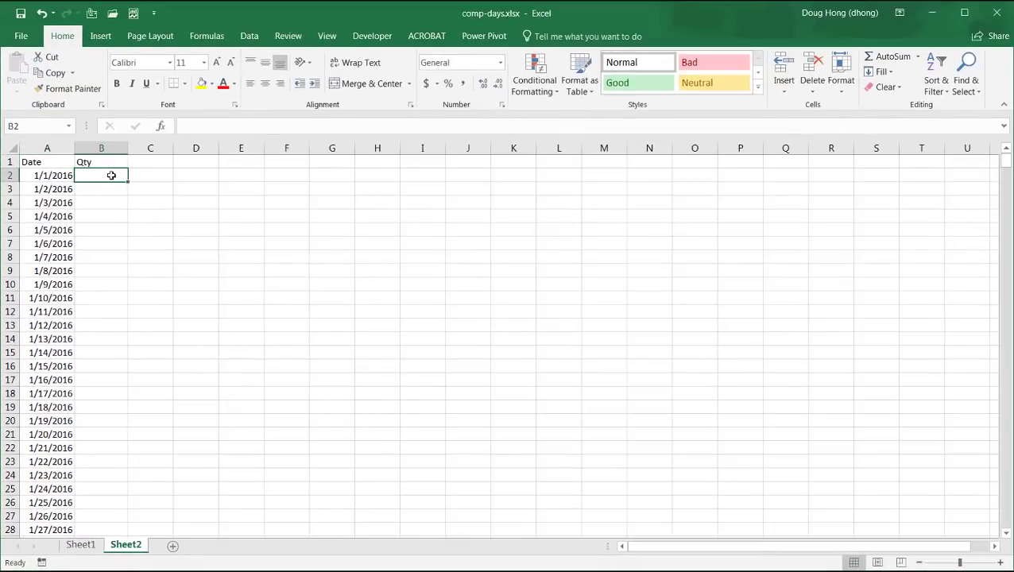
Fill the Qty column with =RANDBETWEEN(99,299) random quantities
text(=rand)
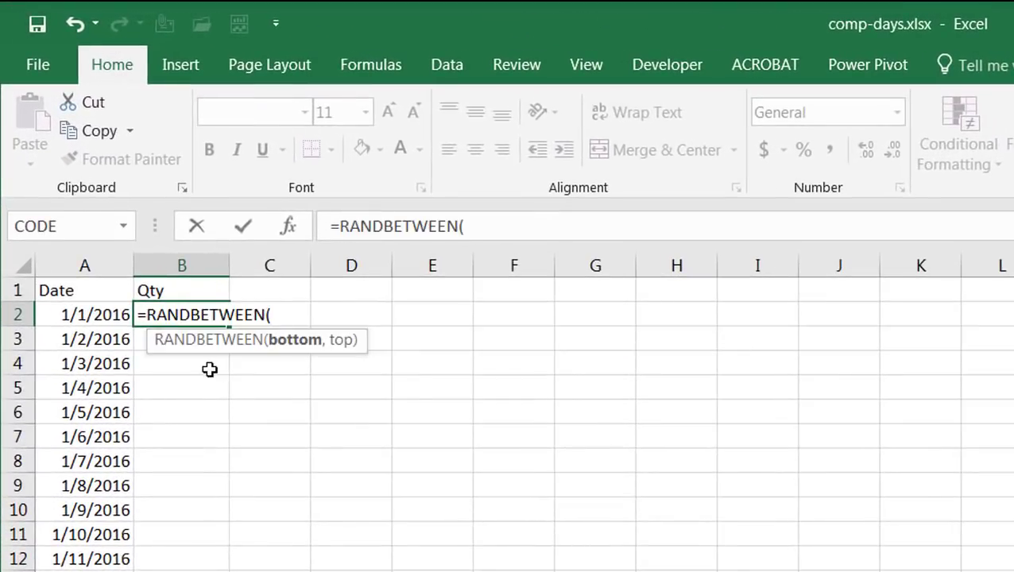
text(99,)
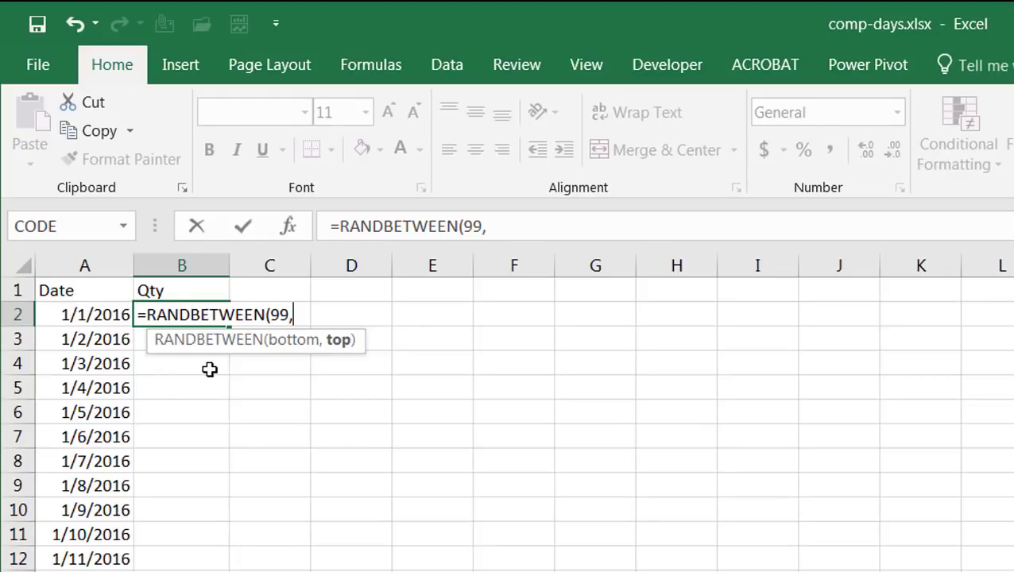
text(299)
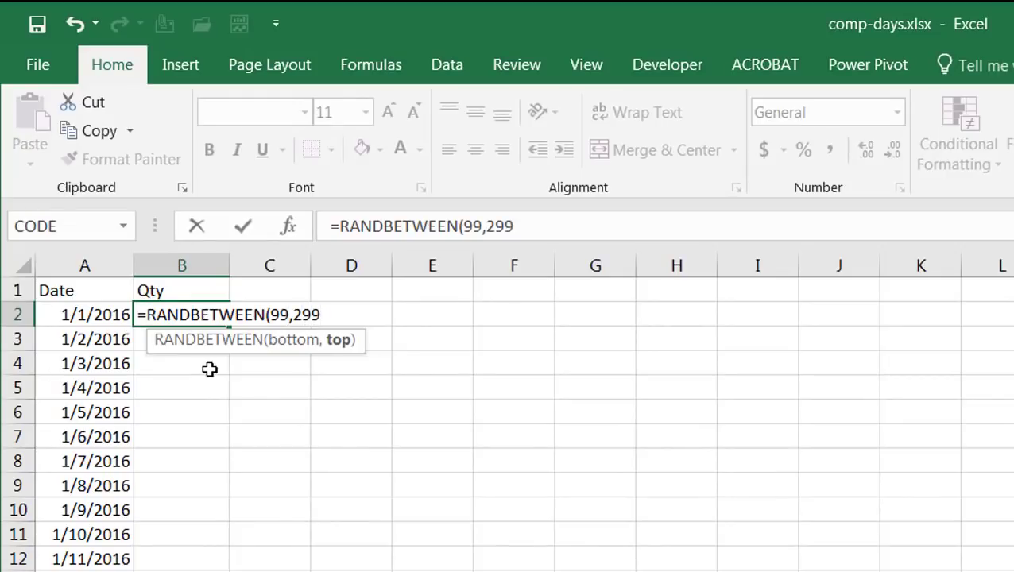
key(Enter)
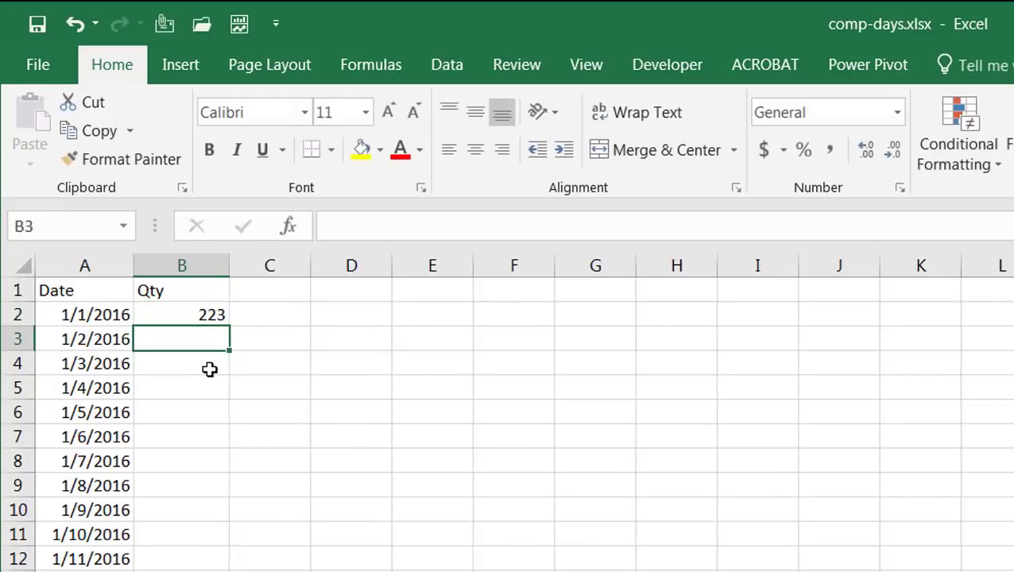
Copy column B and paste it back as fixed values, then select C1 for the Day header
click(181, 315)
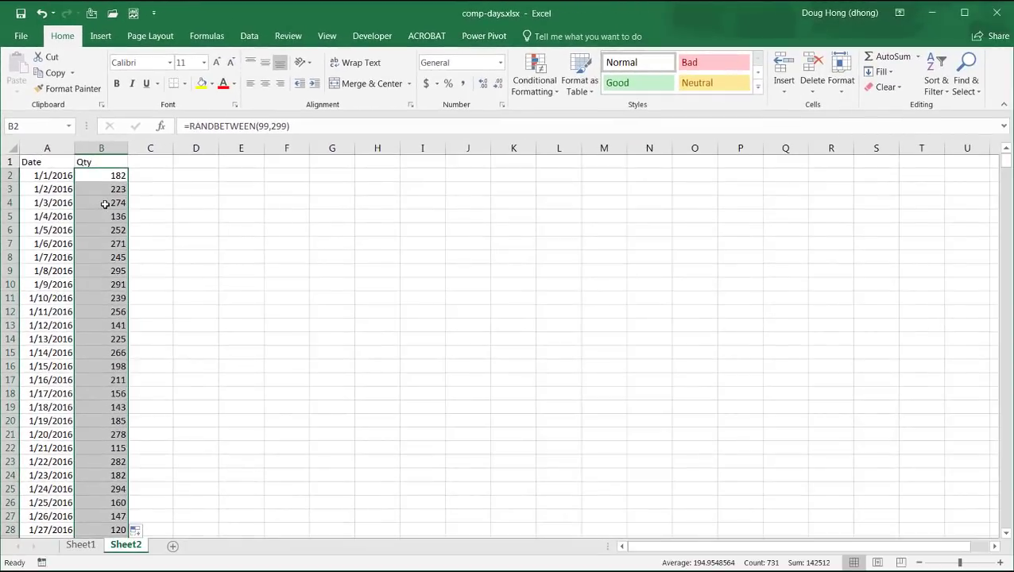
key(ctrl+c)
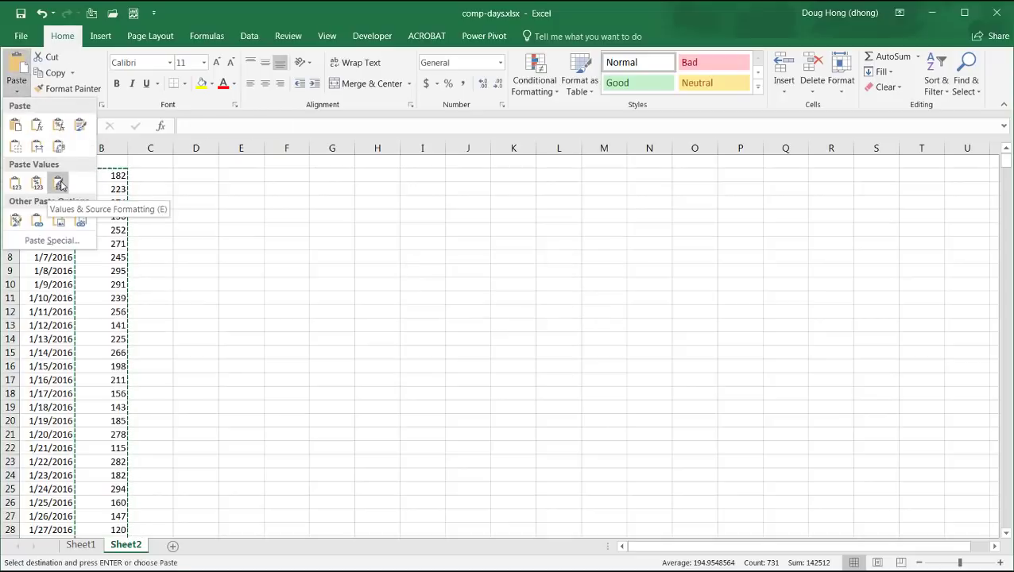
click(59, 184)
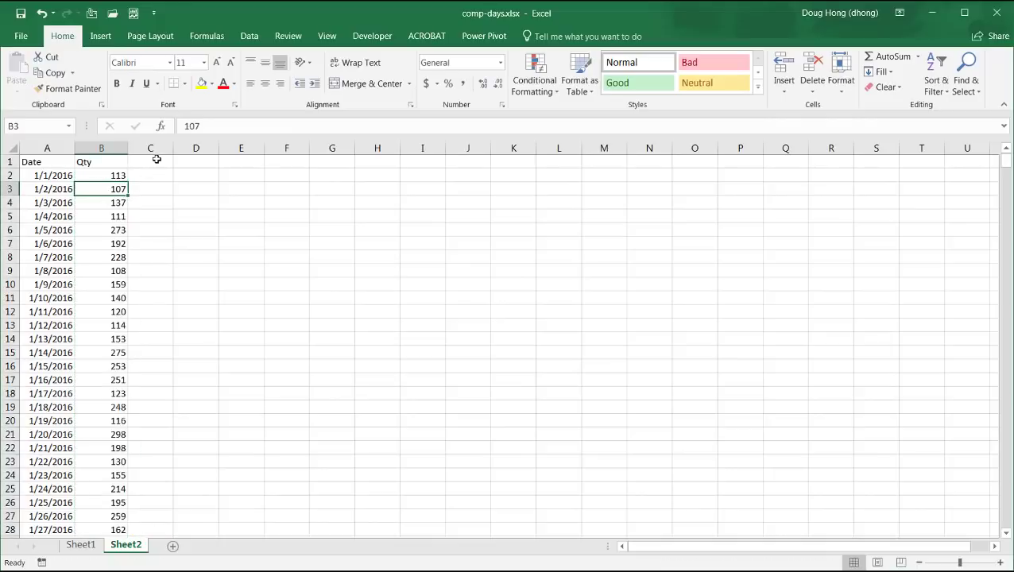
click(150, 162)
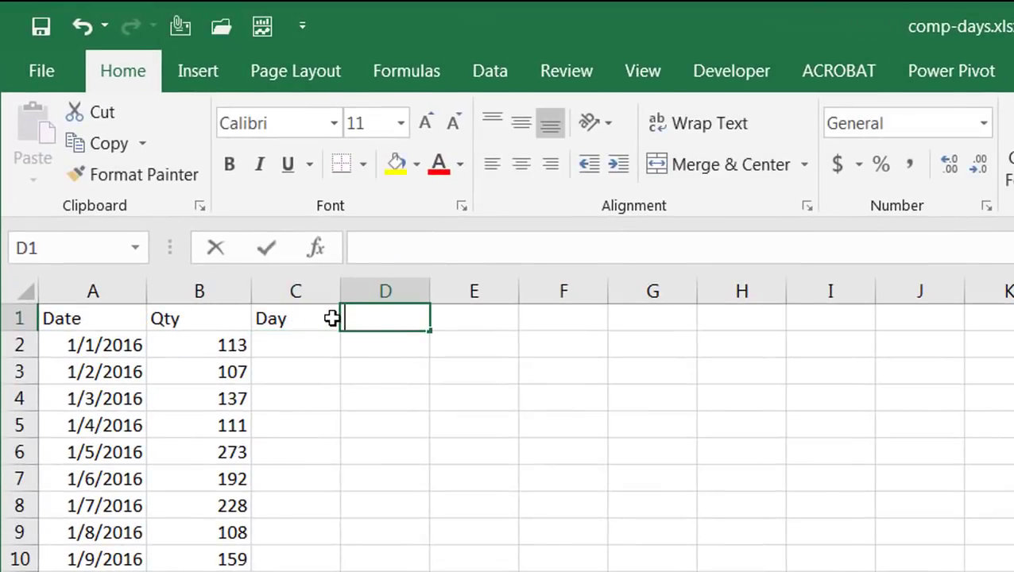
Head column D 'Day of Week' and enter =DAY(A2) in C2
text(Day of Week)
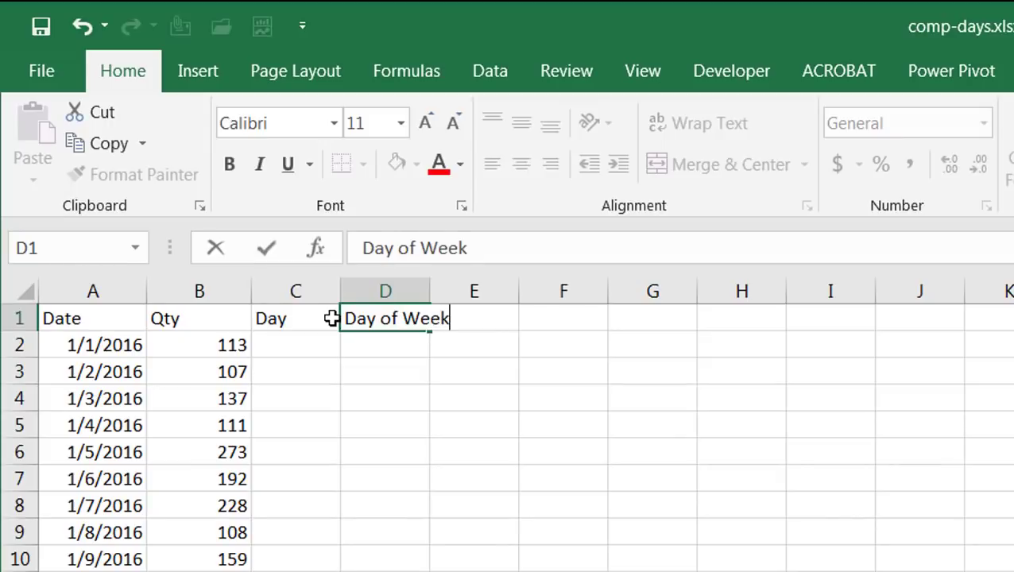
click(295, 344)
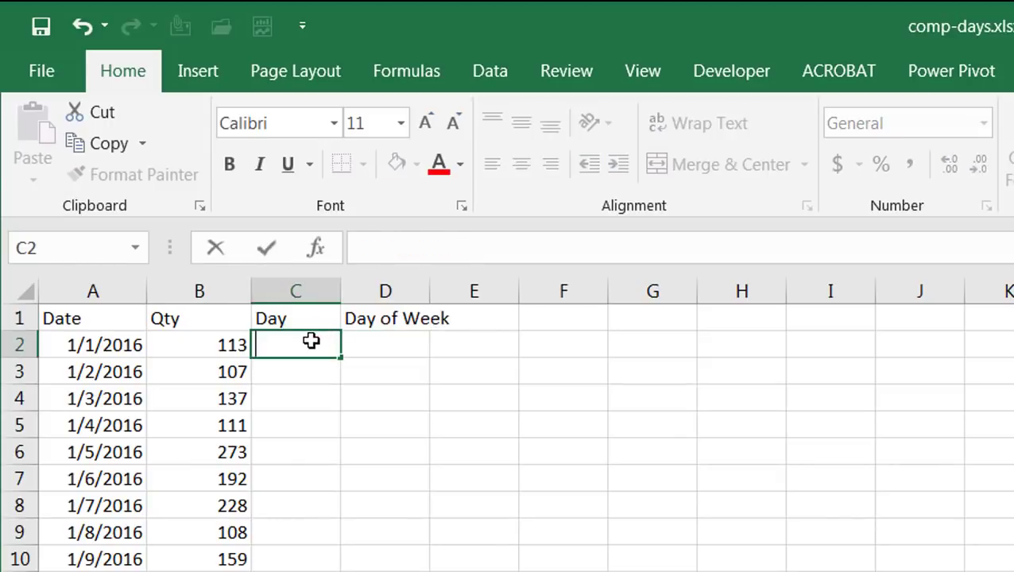
text(=day)
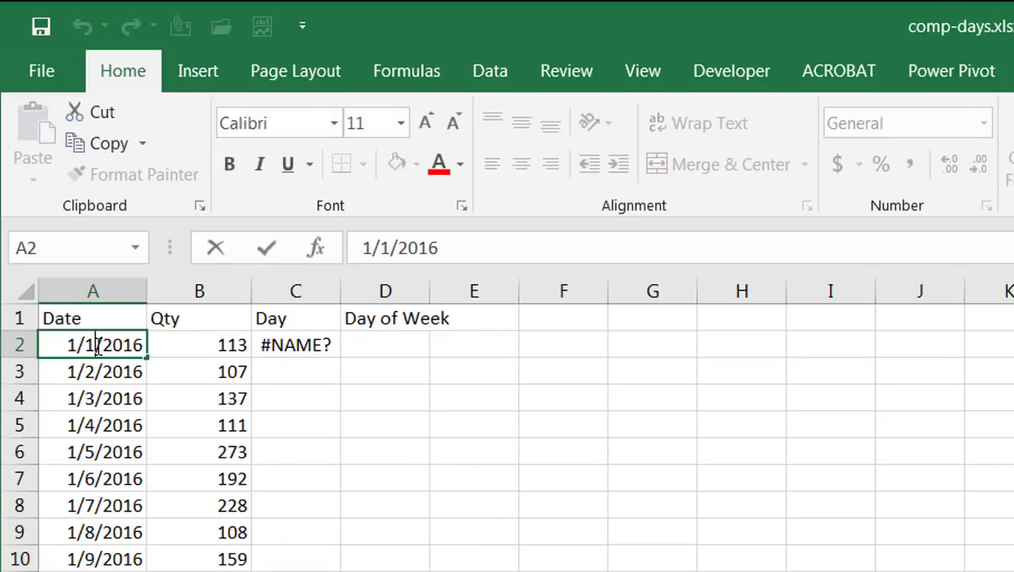
text(=day)
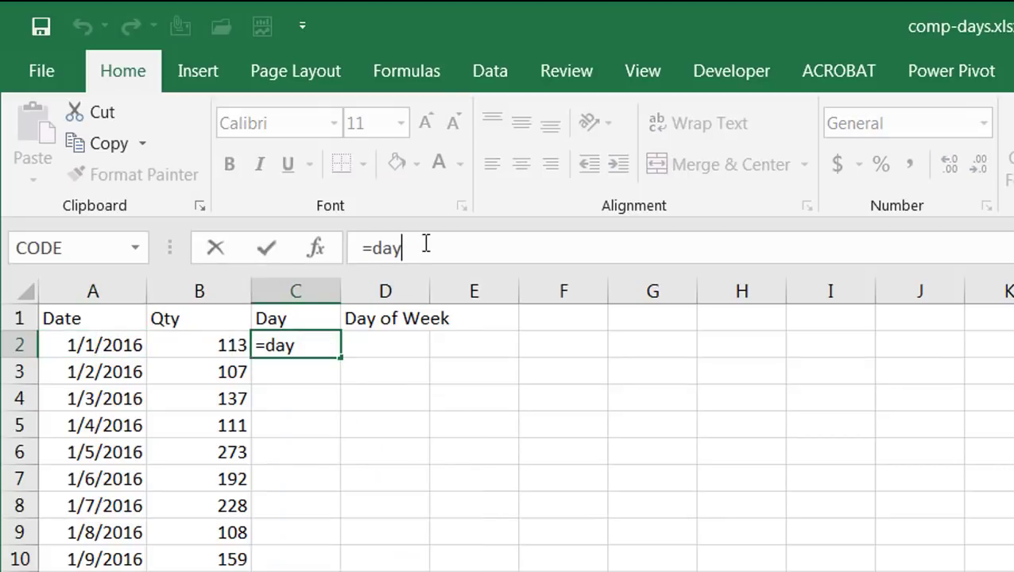
click(87, 345)
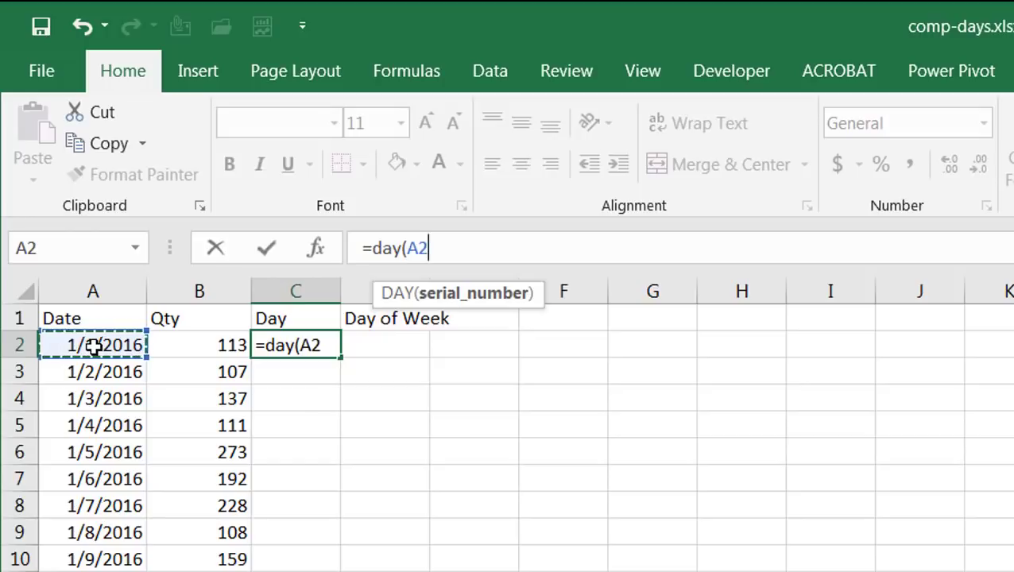
key(Enter)
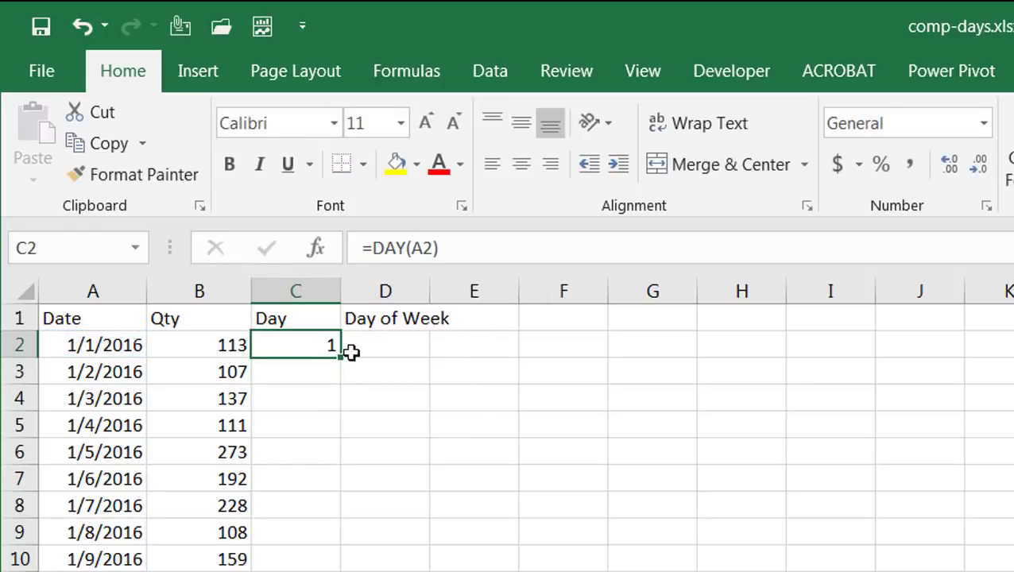
Fill the day-of-month formula down column C
drag(348, 353, 327, 540)
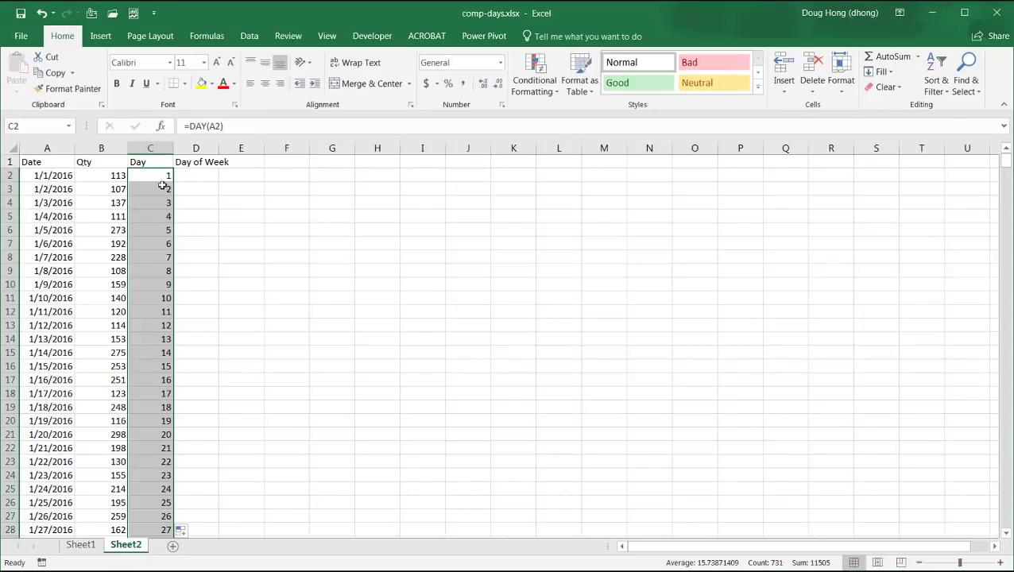
scroll(down, 3)
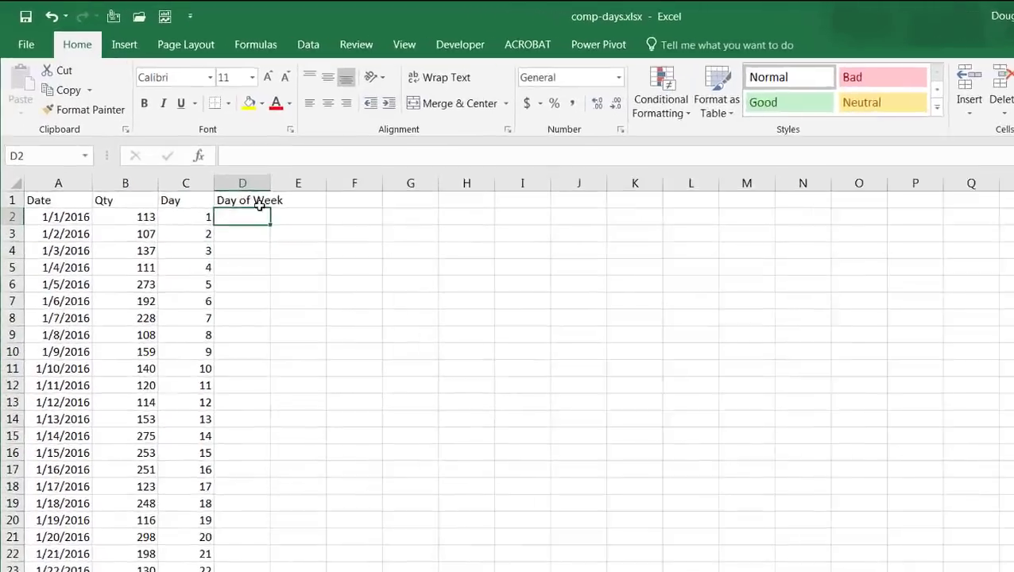
Enter =TEXT(A2,"ddd") in D2 to show abbreviated weekday names
text(=)
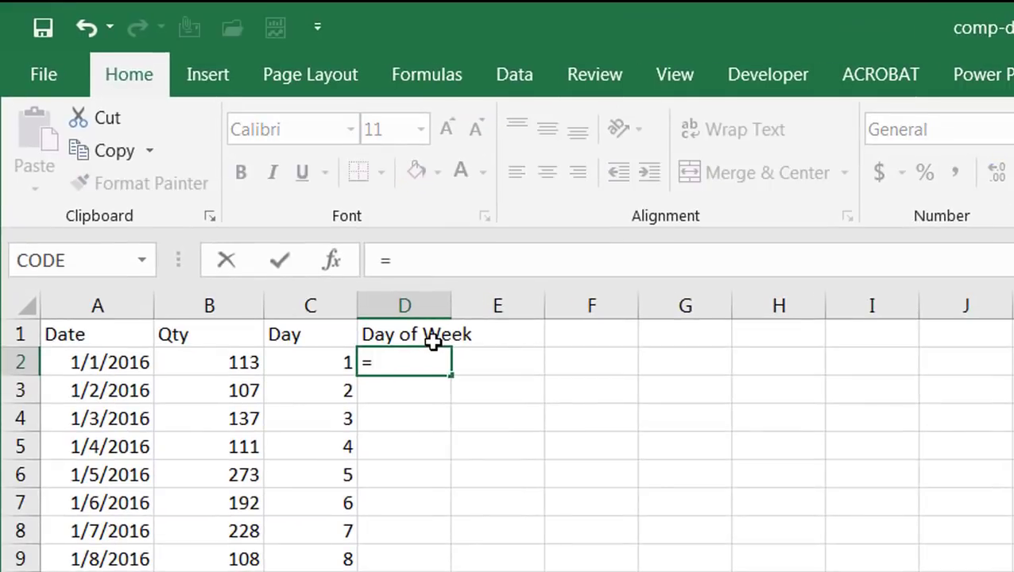
text(TEXT()
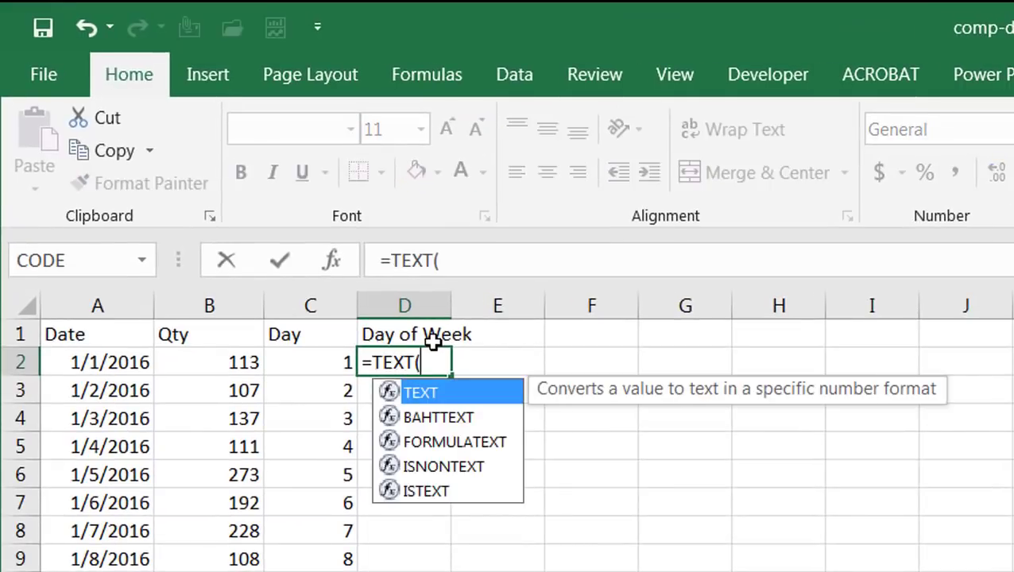
click(96, 362)
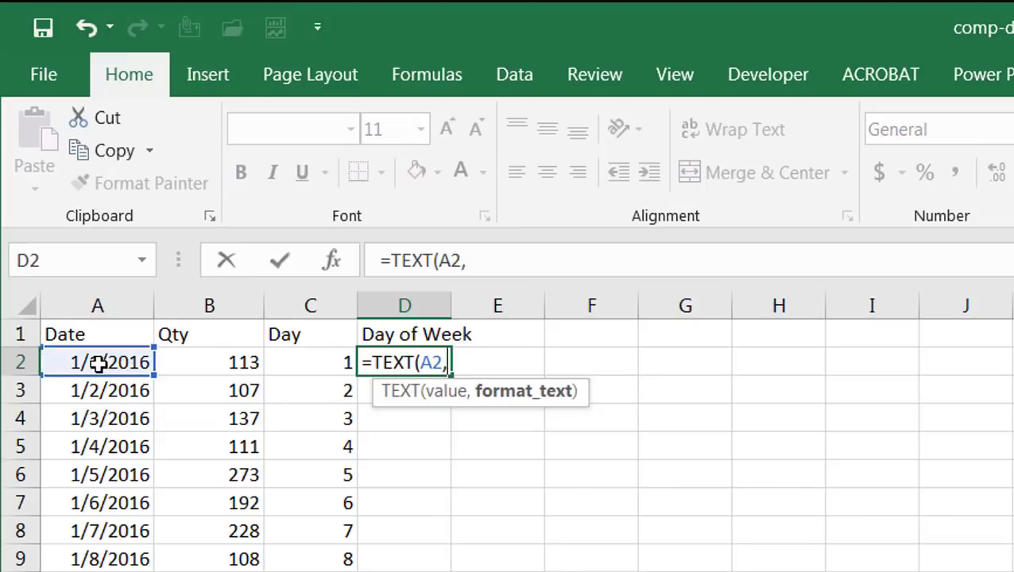
text(")
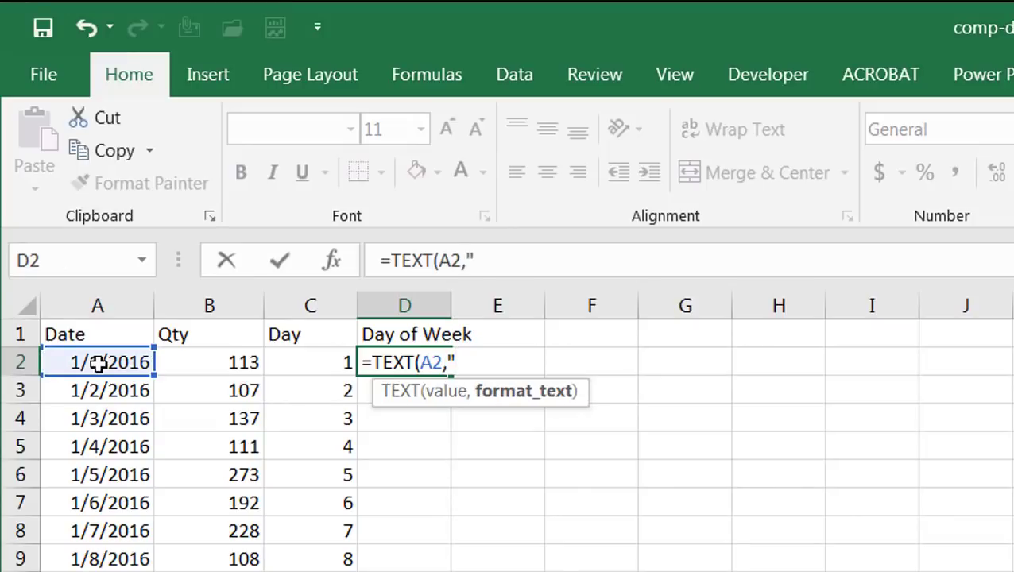
text(dd)
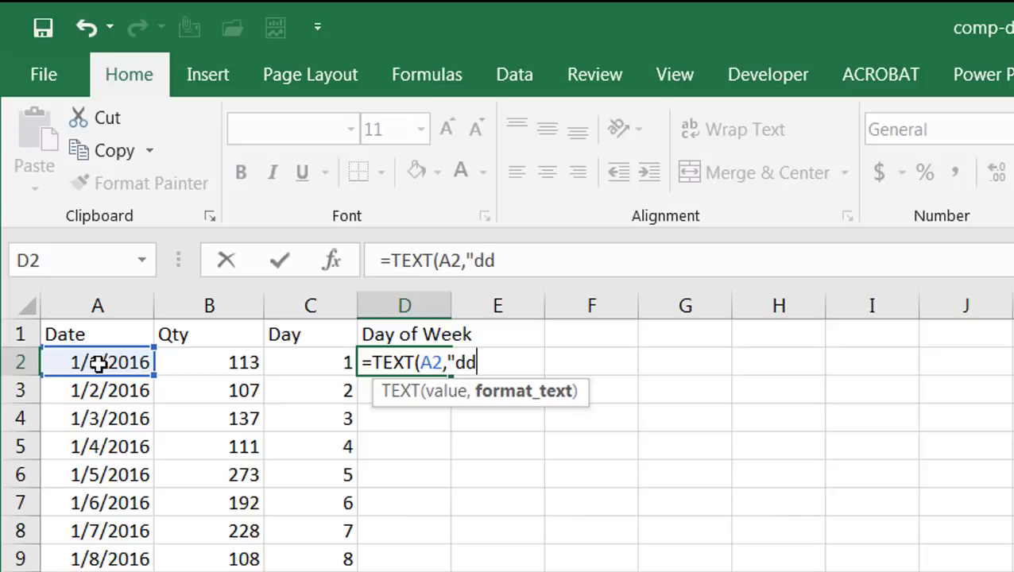
text(d"))
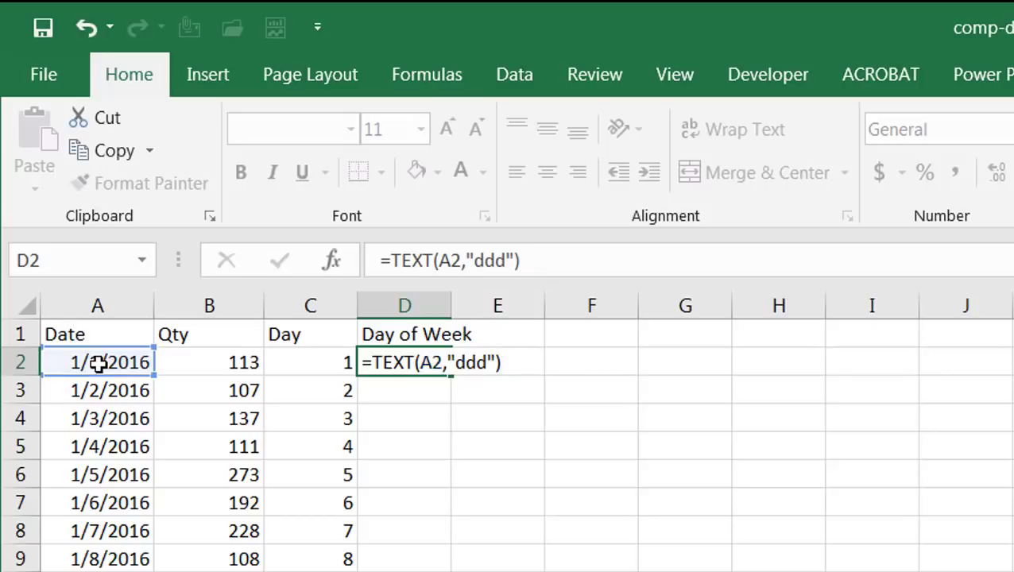
key(Enter)
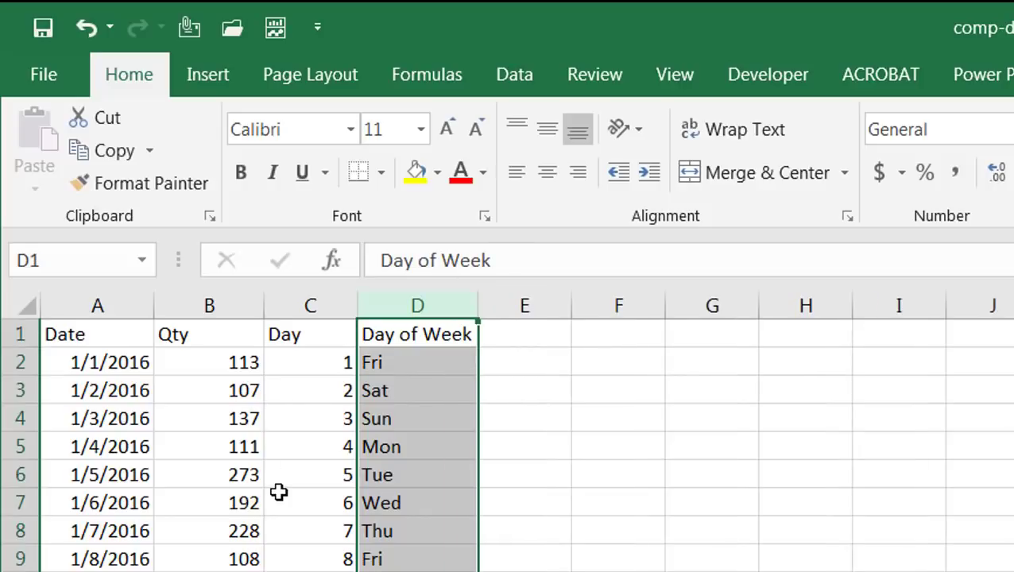
mouse_move(273, 493)
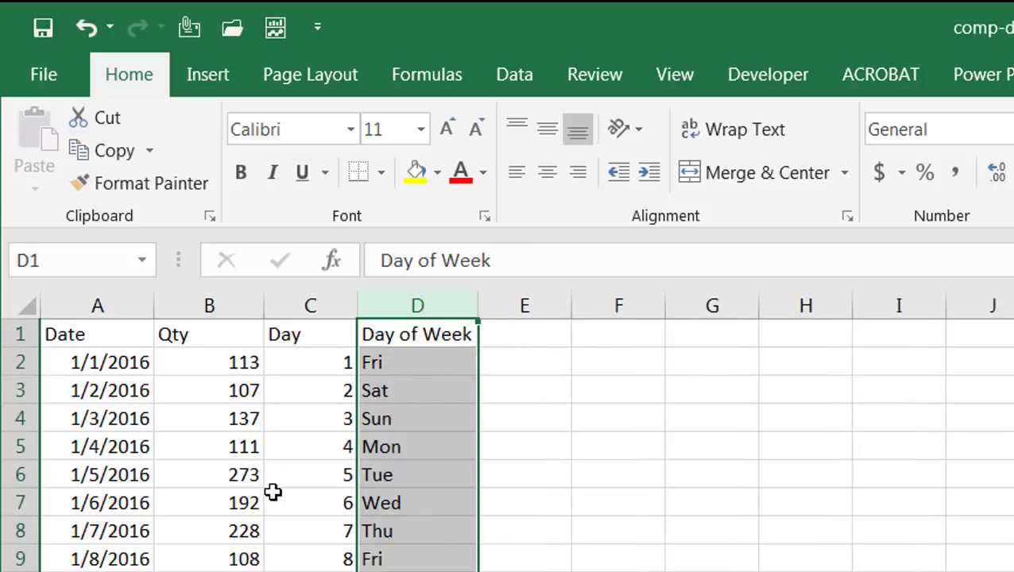
Insert a pivot table from the data onto the existing sheet at cell F5
click(210, 503)
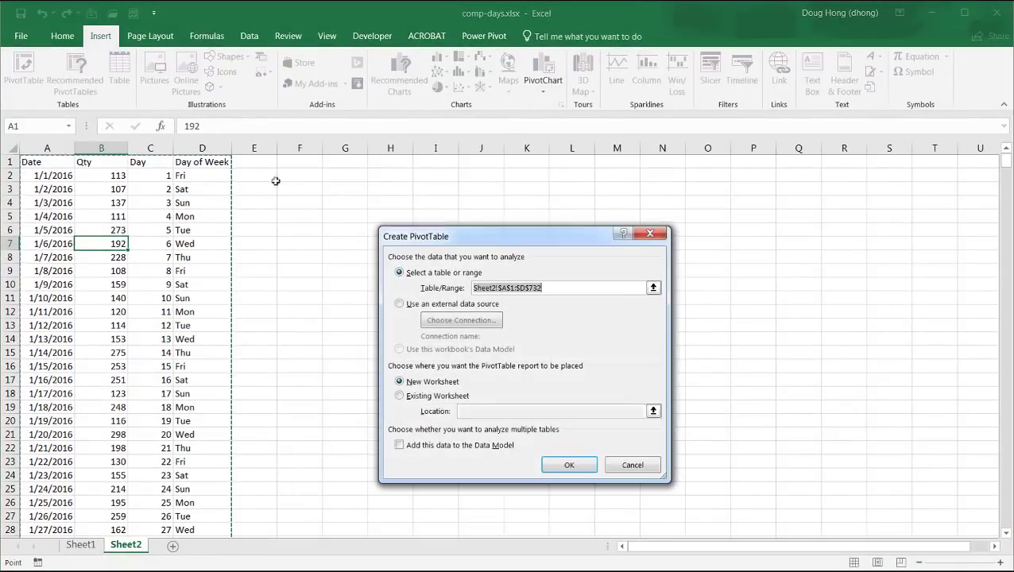
click(399, 396)
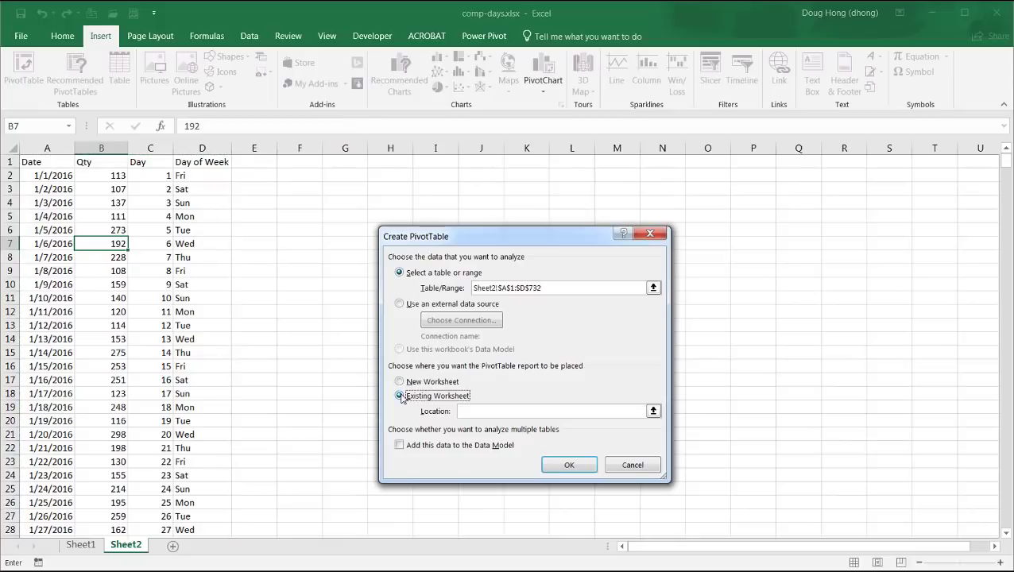
click(299, 217)
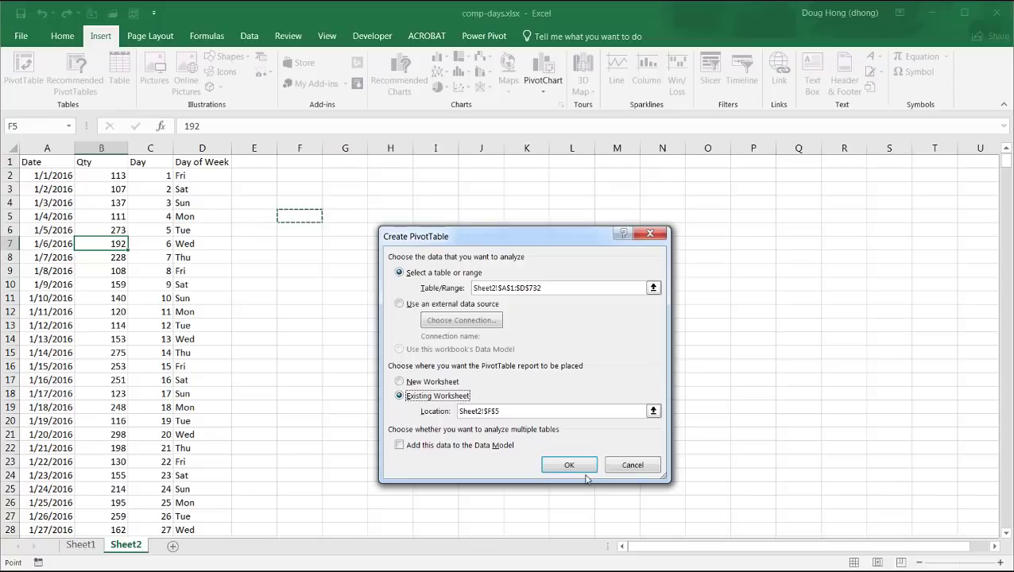
click(569, 465)
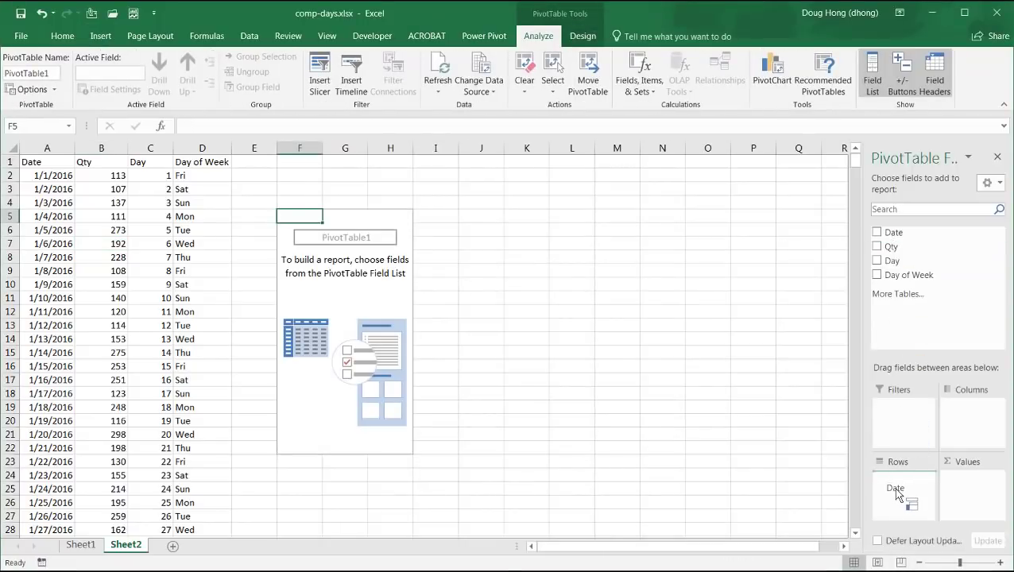
Add Date as the row field and Sum of Qty as the values
click(878, 232)
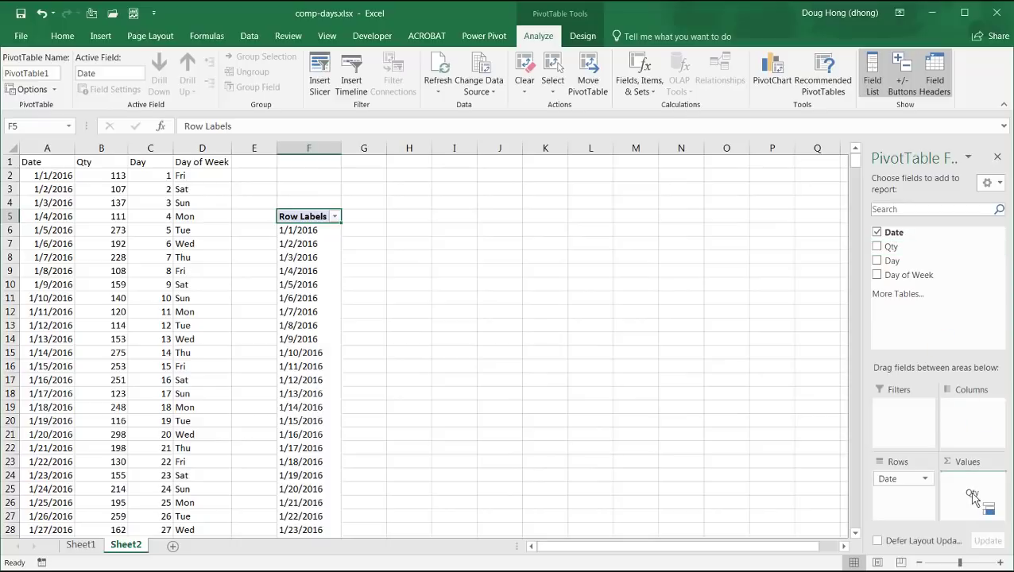
click(877, 246)
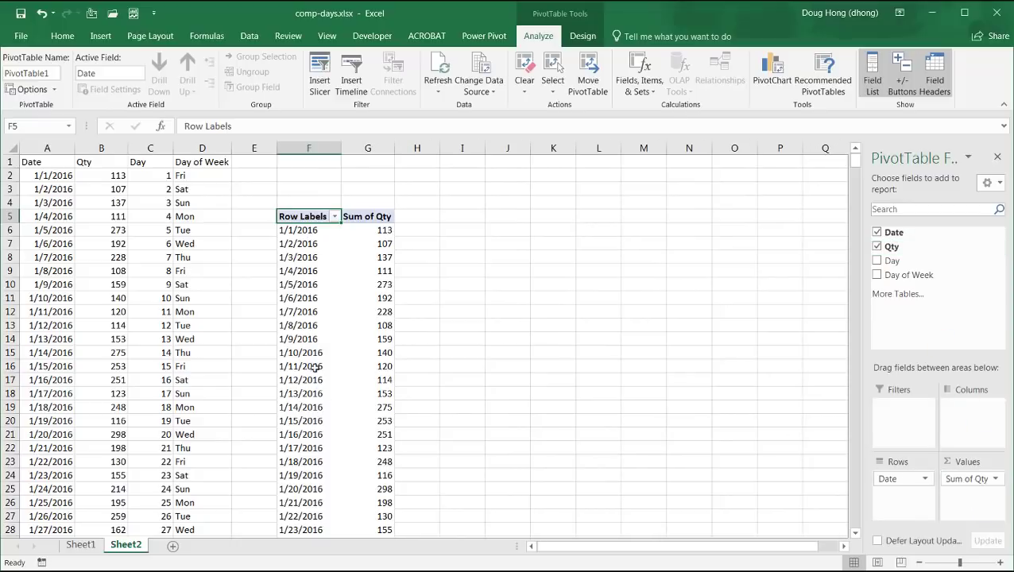
Group the Date labels by Months and Years, with years as columns
click(308, 270)
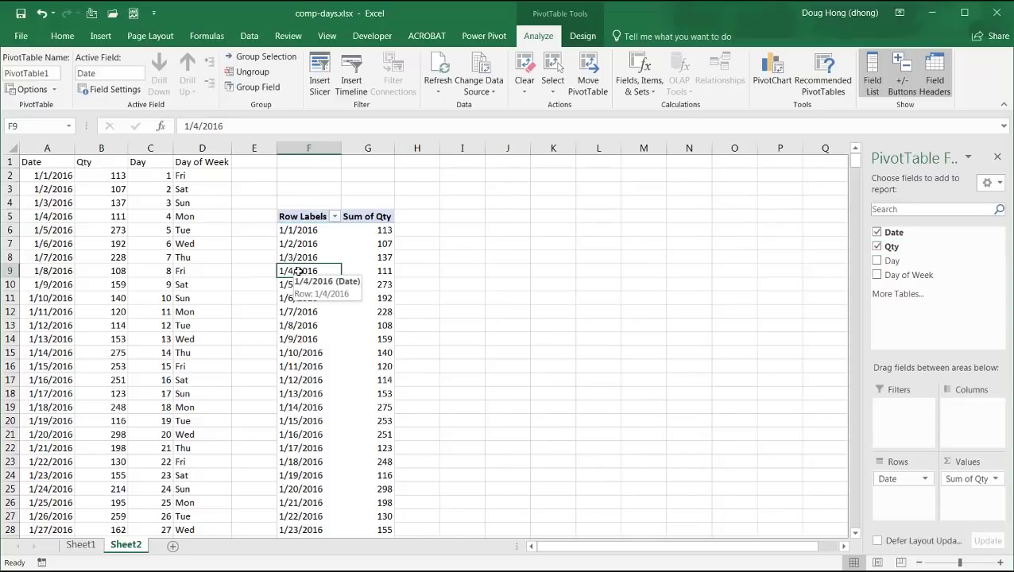
right_click(308, 270)
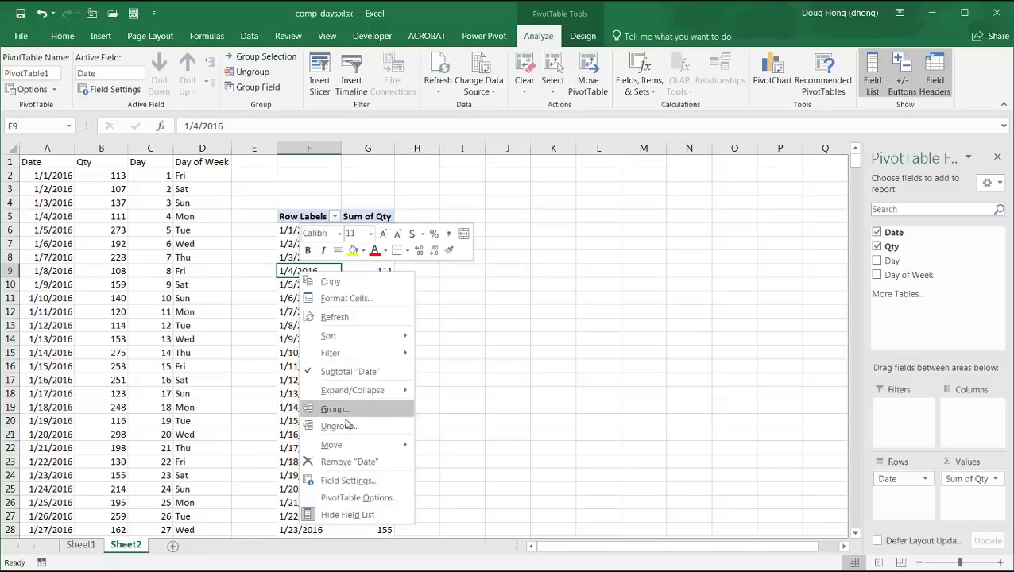
click(334, 408)
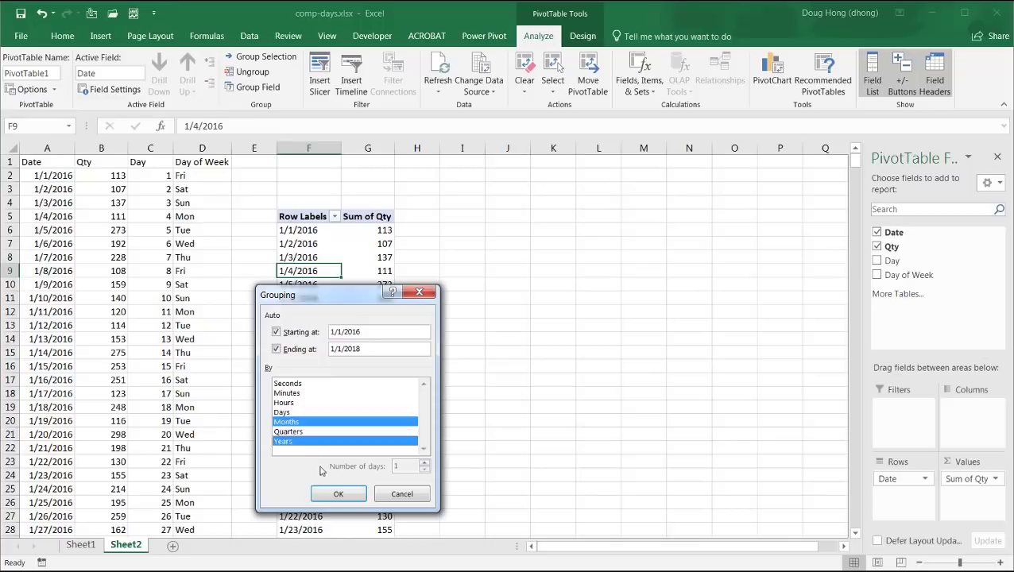
click(338, 493)
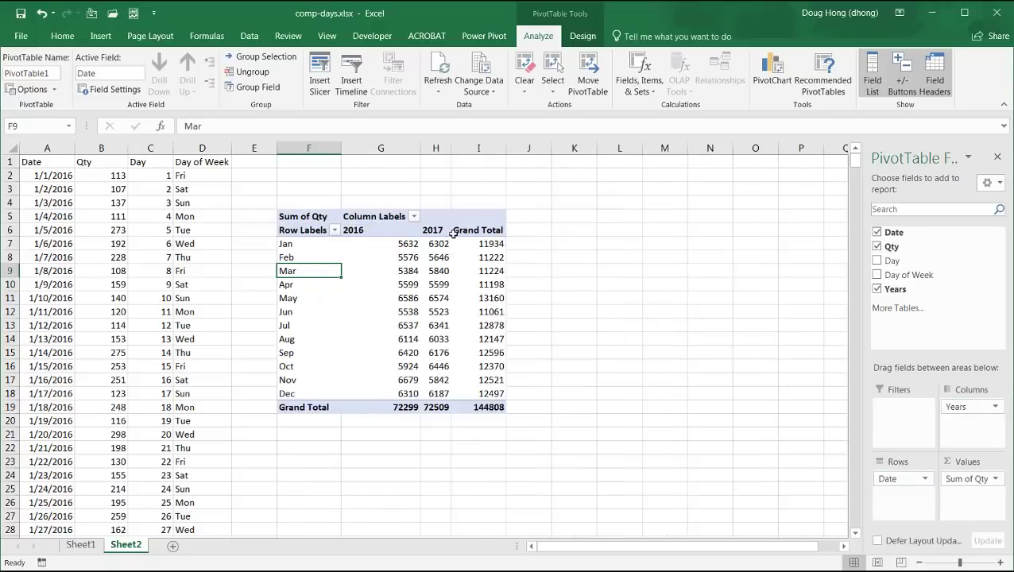
Remove both the Grand Total column and the Grand Total row from the pivot table
click(477, 229)
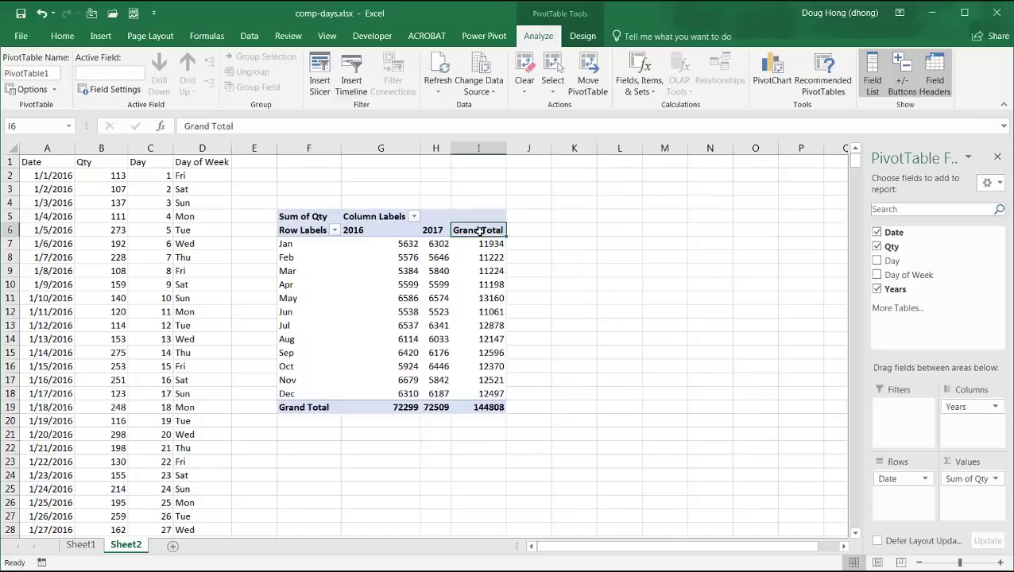
right_click(477, 228)
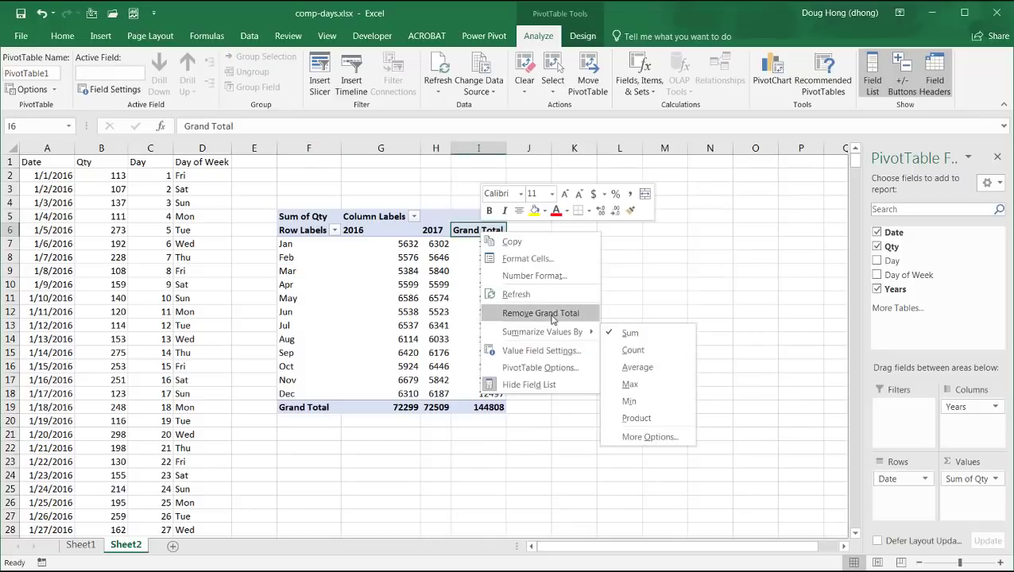
click(539, 312)
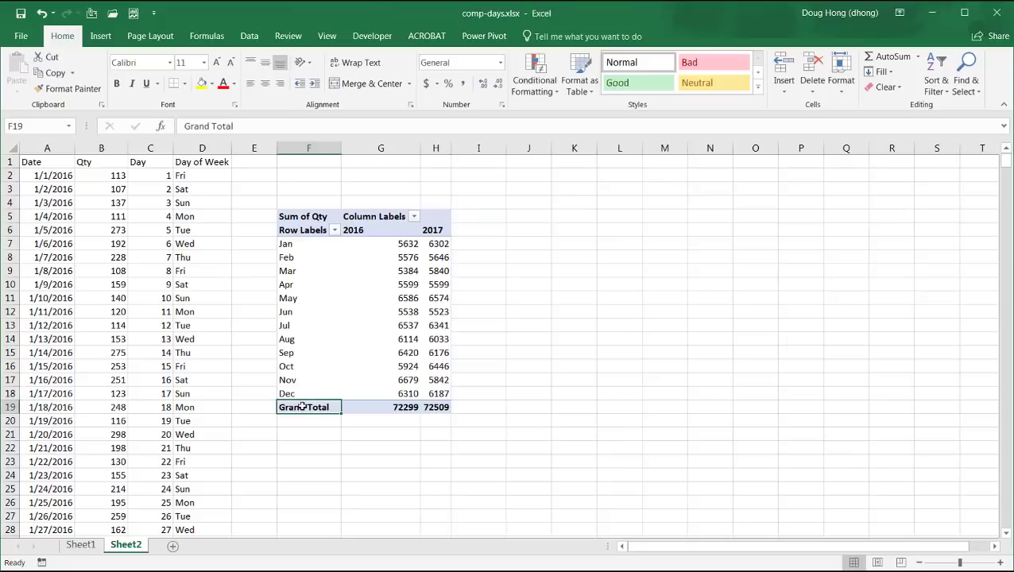
right_click(300, 407)
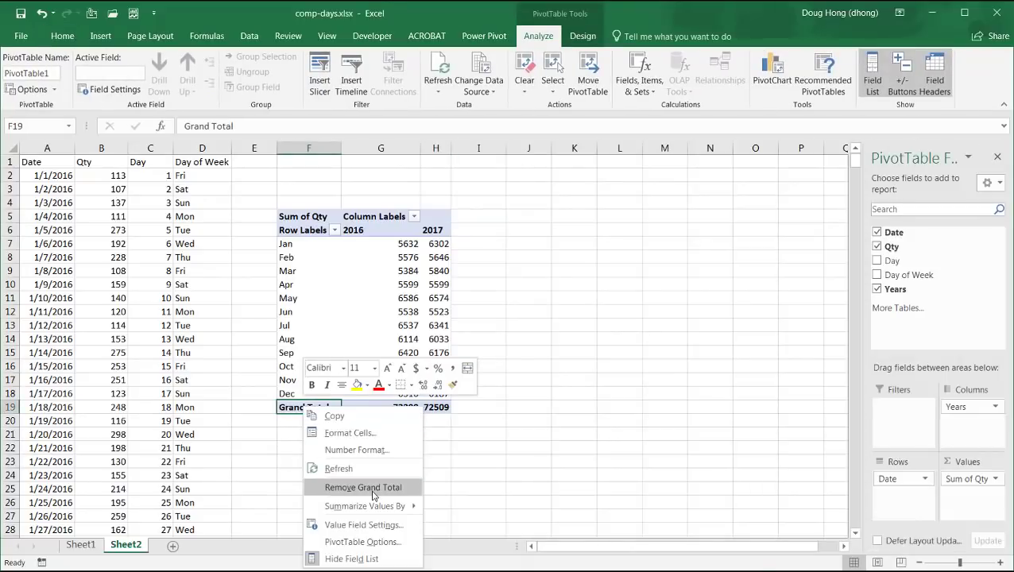
click(360, 487)
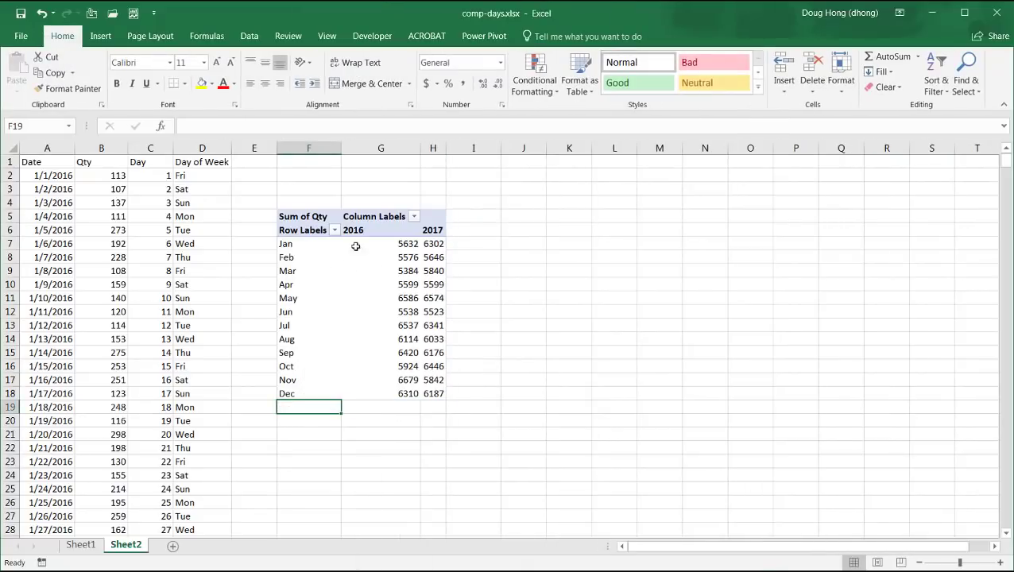
click(382, 257)
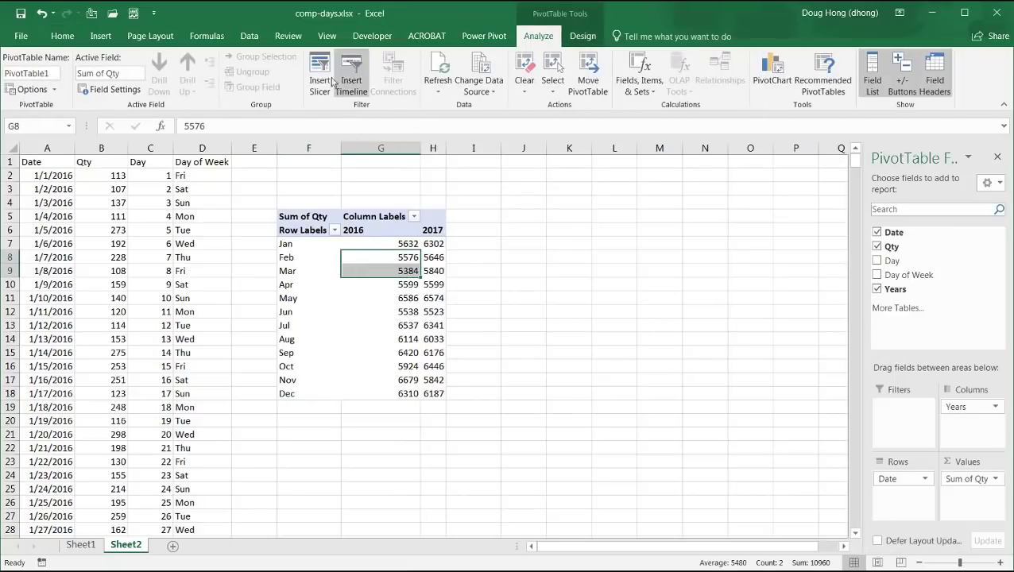
Insert Day and Day of Week slicers and lay out the Day slicer in 5 columns
click(318, 71)
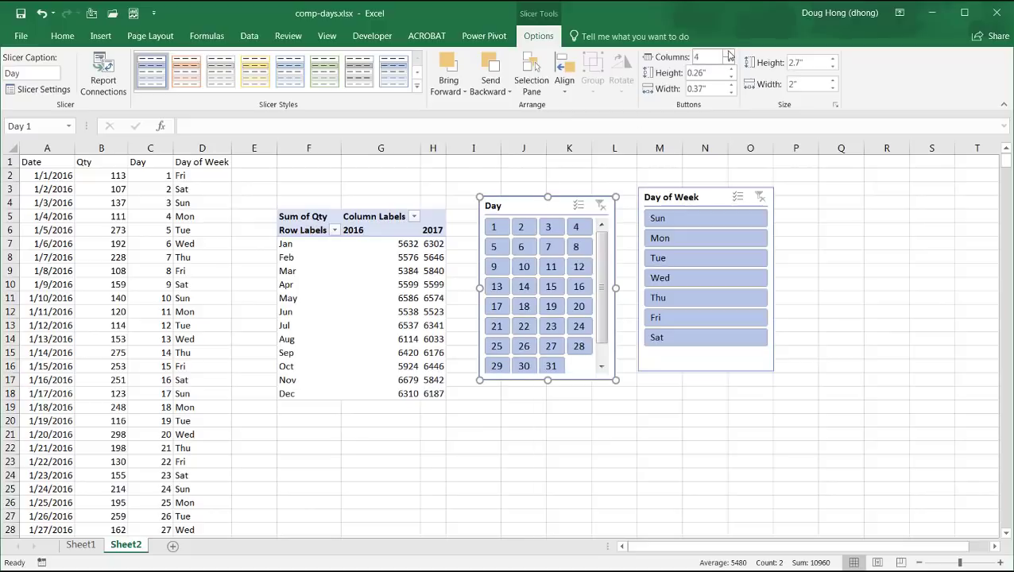
click(725, 57)
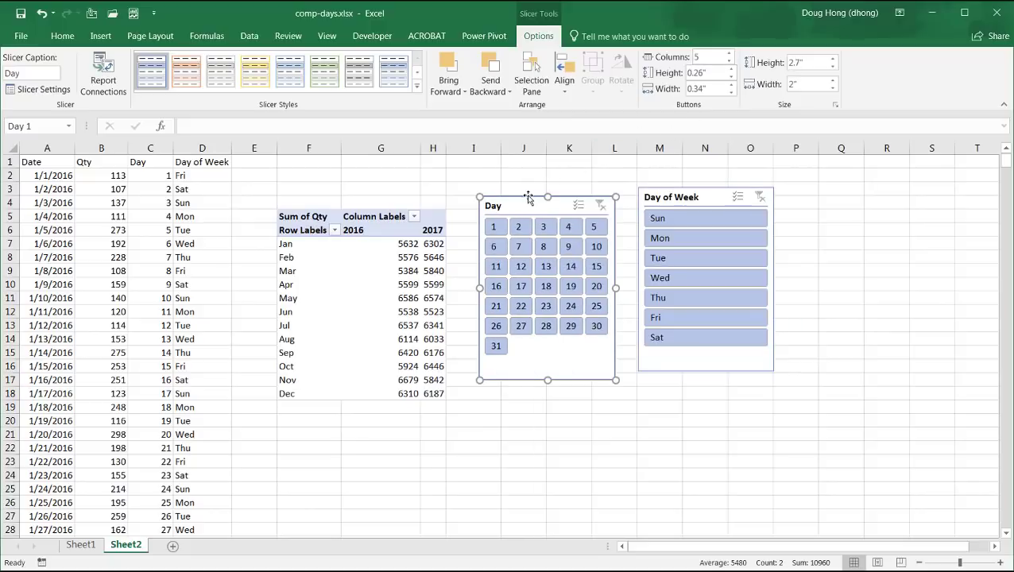
drag(528, 197, 518, 197)
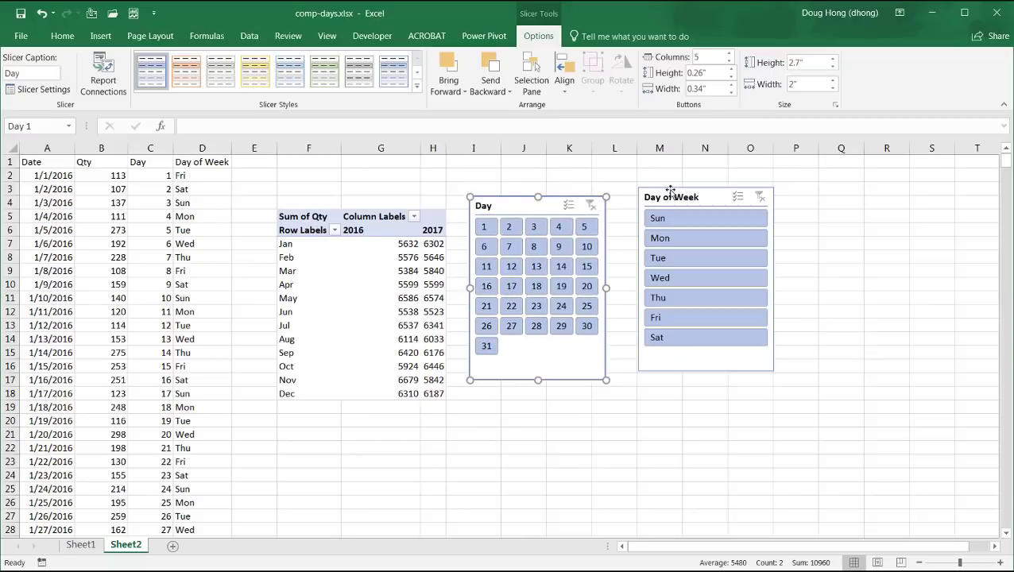
Set the Day of Week slicer to 3 columns and shrink it to fit its buttons
click(728, 57)
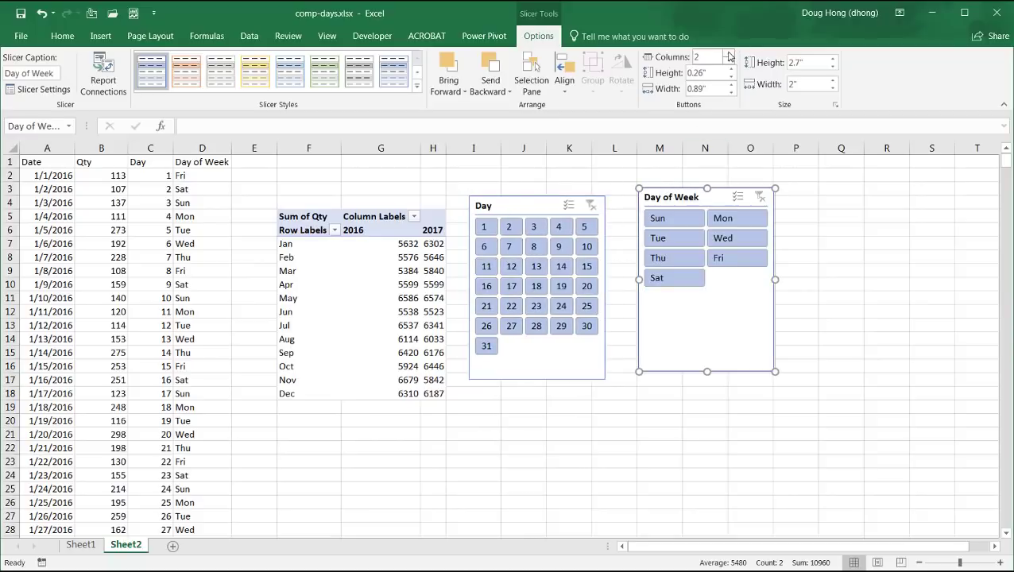
click(728, 57)
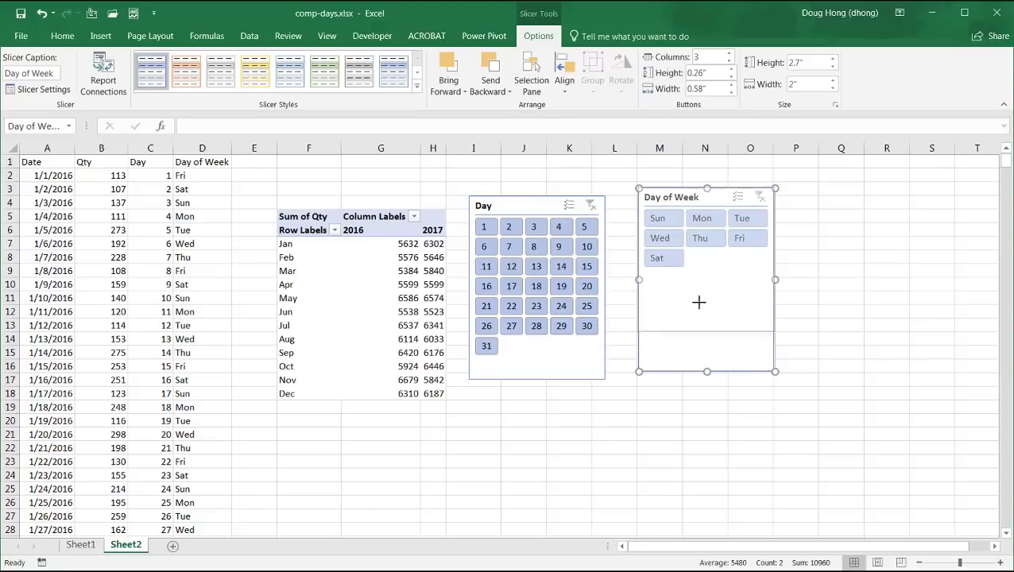
drag(708, 372, 707, 280)
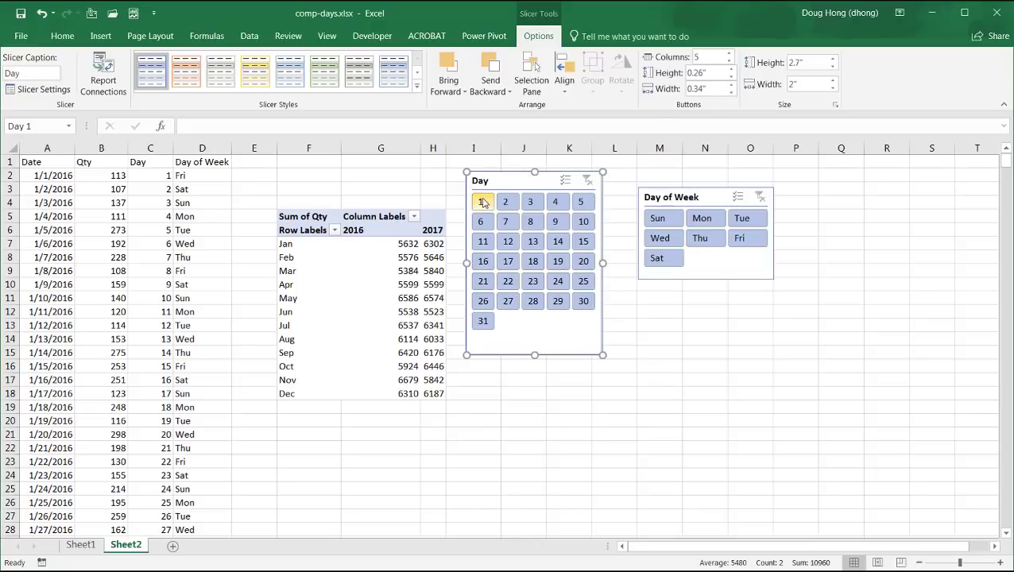
Clear the Day slicer and filter the pivot table to Wednesdays via the Day of Week slicer
click(483, 200)
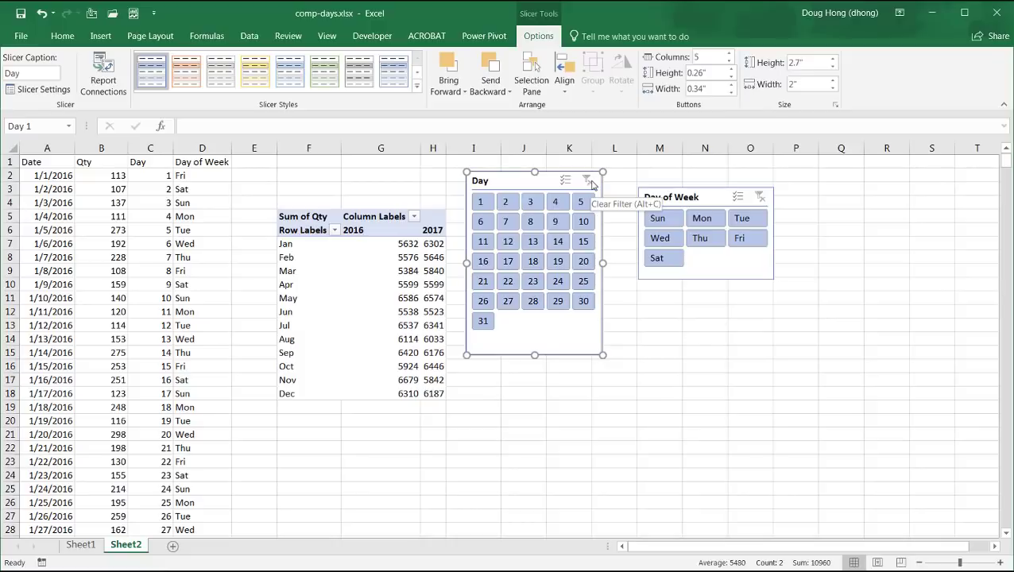
click(661, 238)
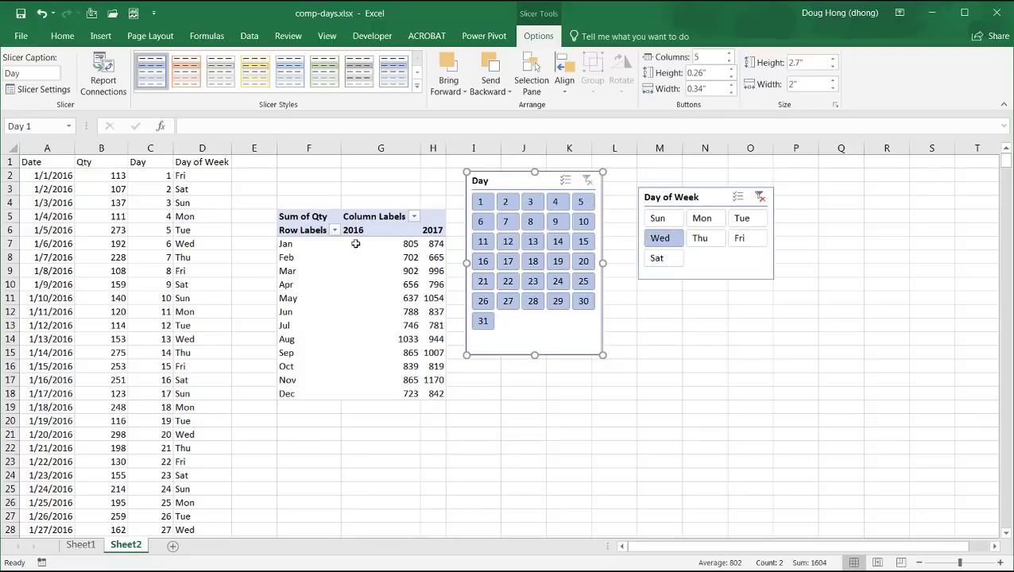
click(507, 242)
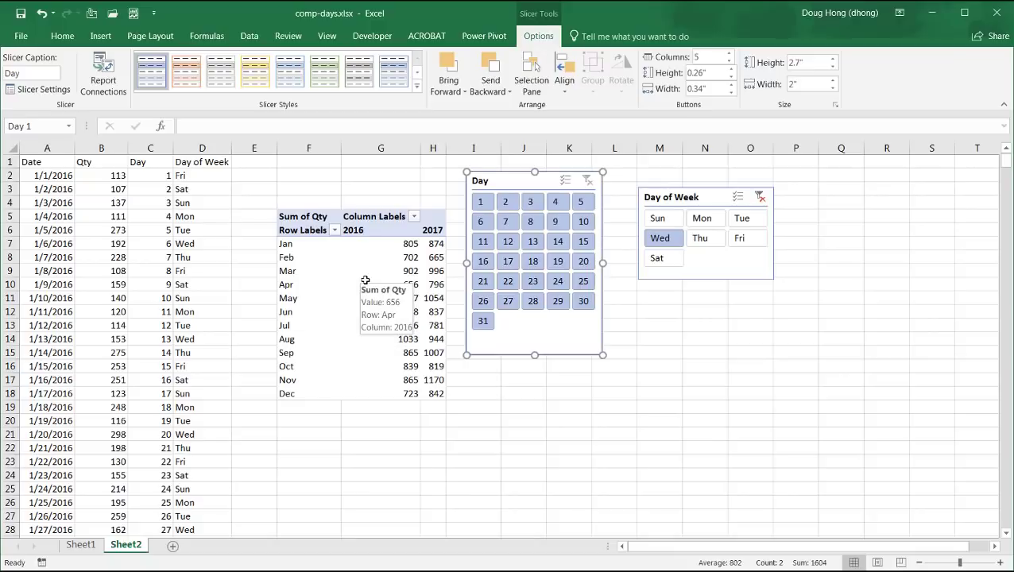
click(381, 283)
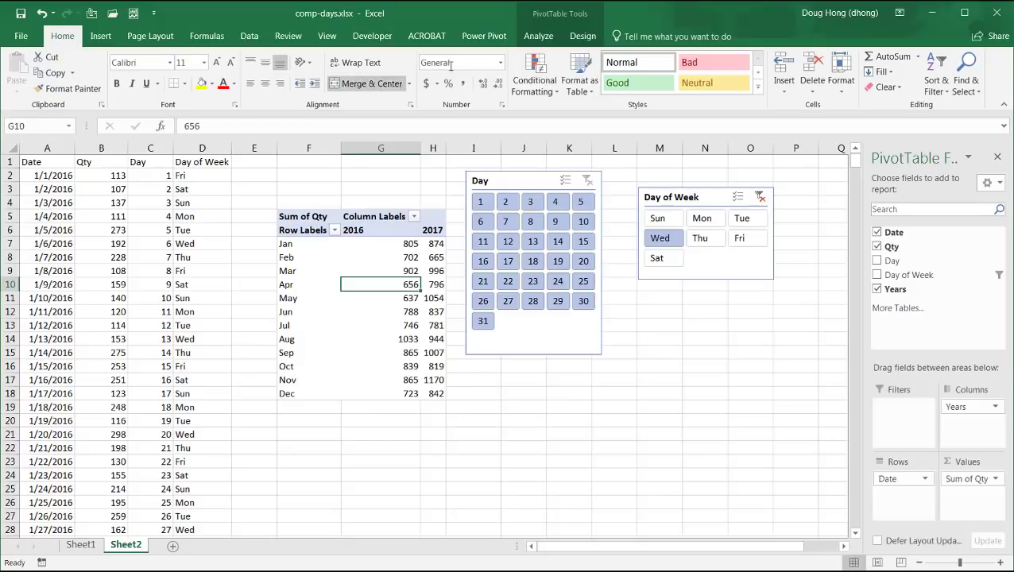
click(582, 35)
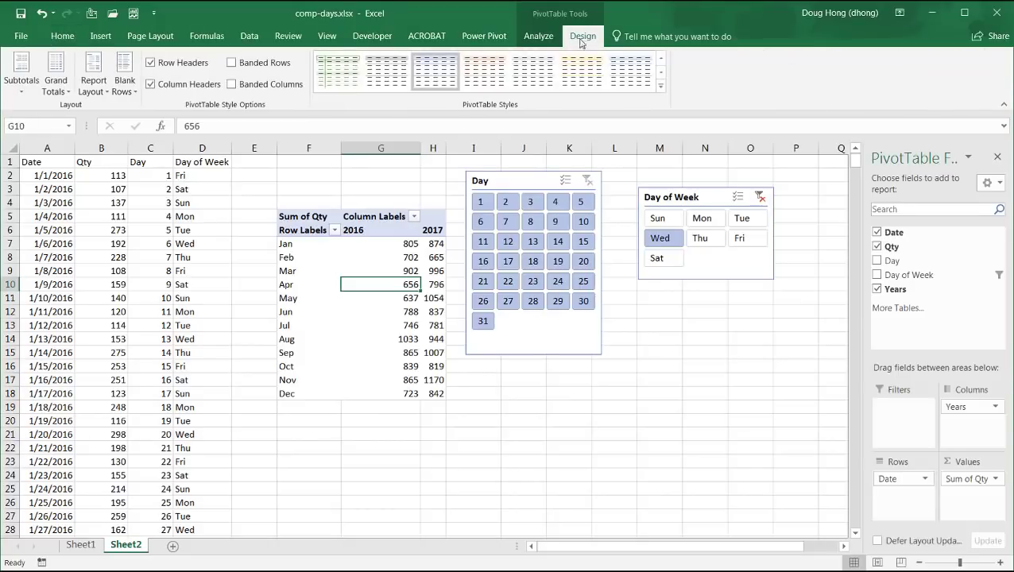
Insert a Clustered Column PivotChart from the pivot table via PivotTable Analyze
click(538, 35)
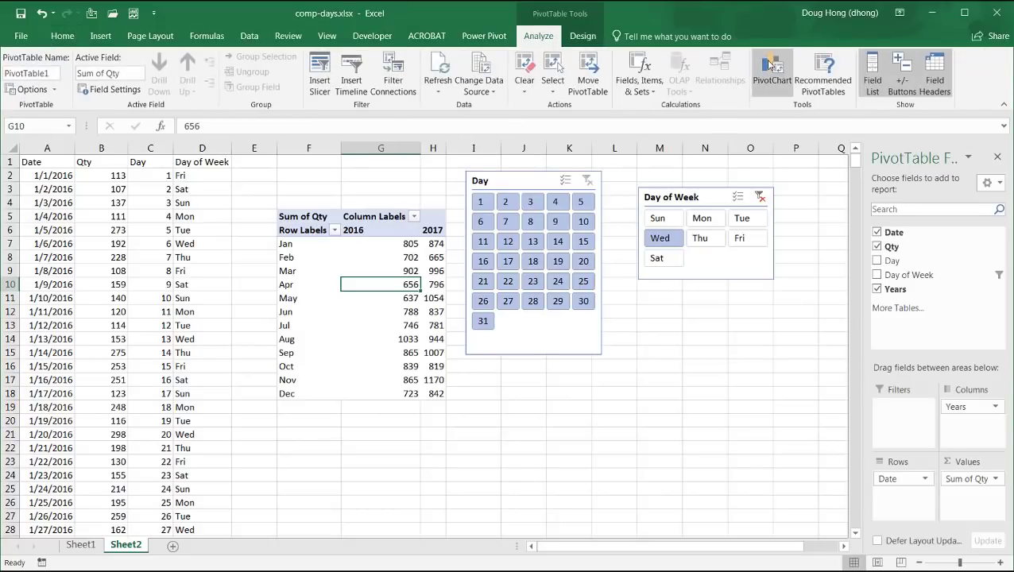
click(768, 67)
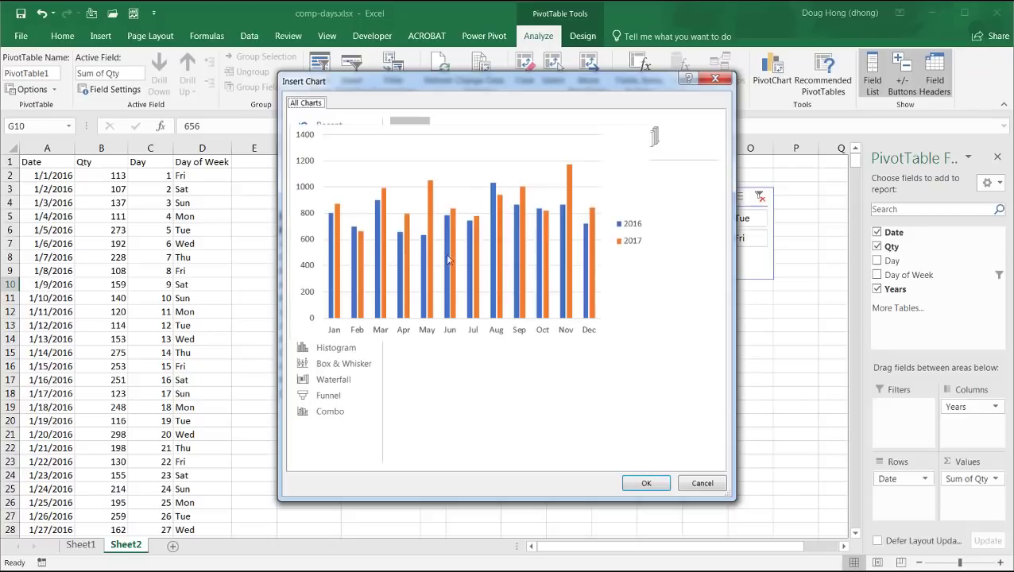
click(330, 157)
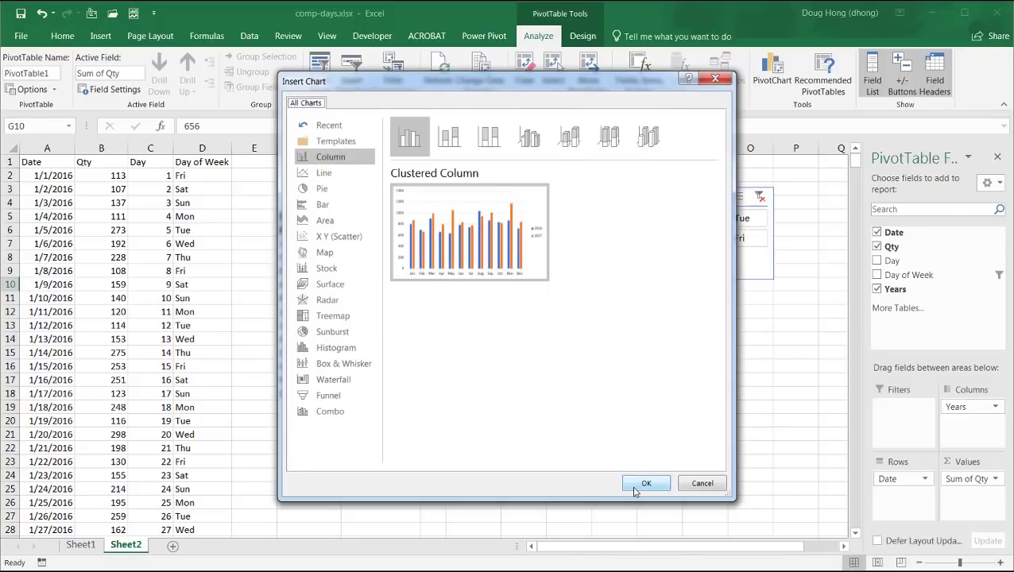
click(646, 483)
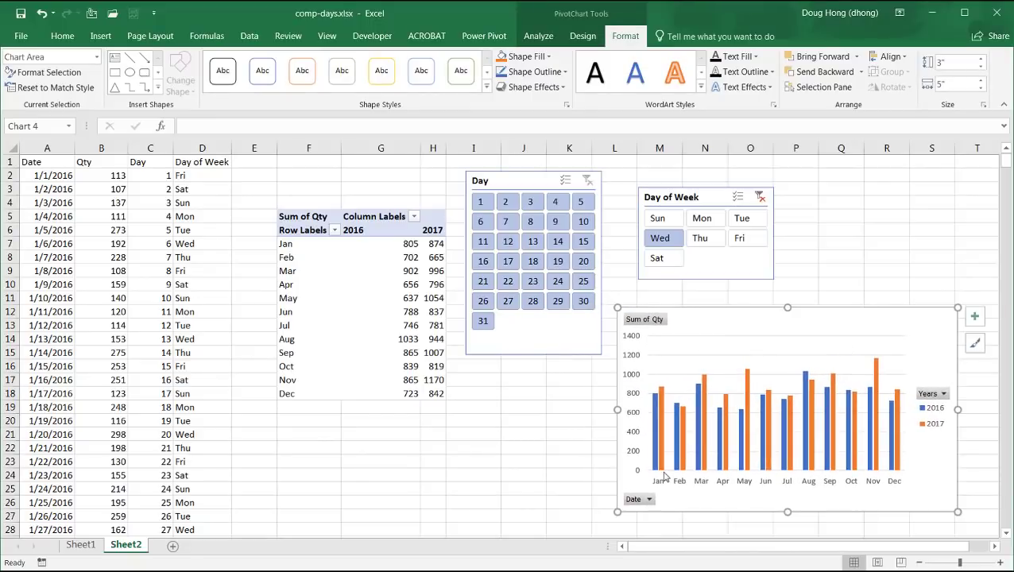
mouse_move(933, 435)
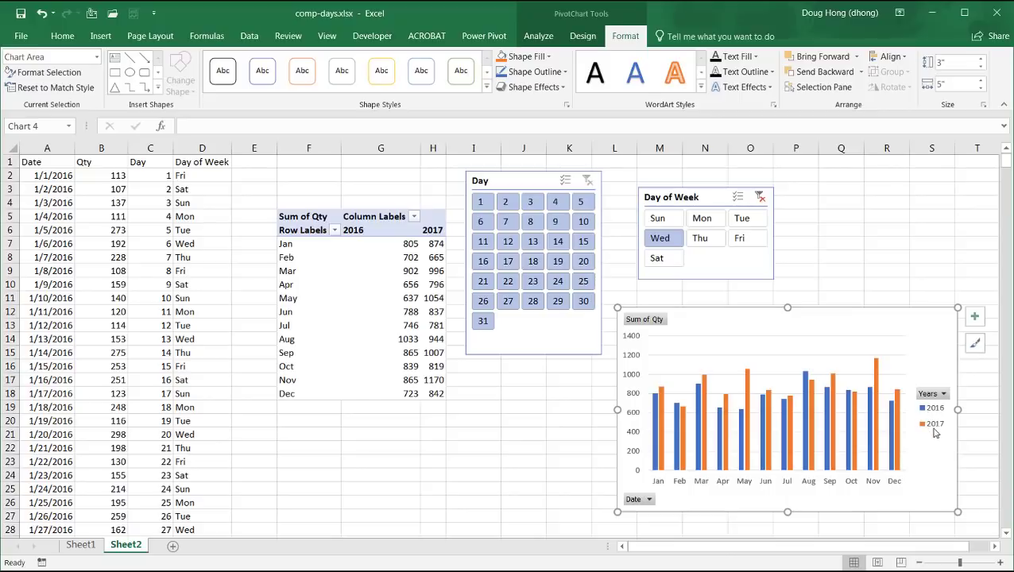
mouse_move(922, 407)
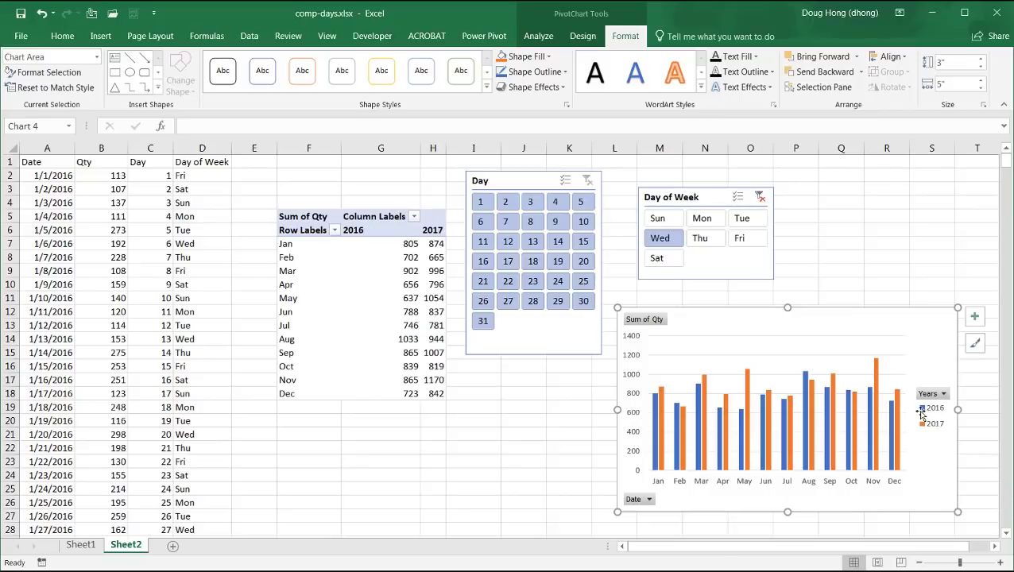
Filter the pivot table and chart to Sundays with the Day of Week slicer
click(663, 218)
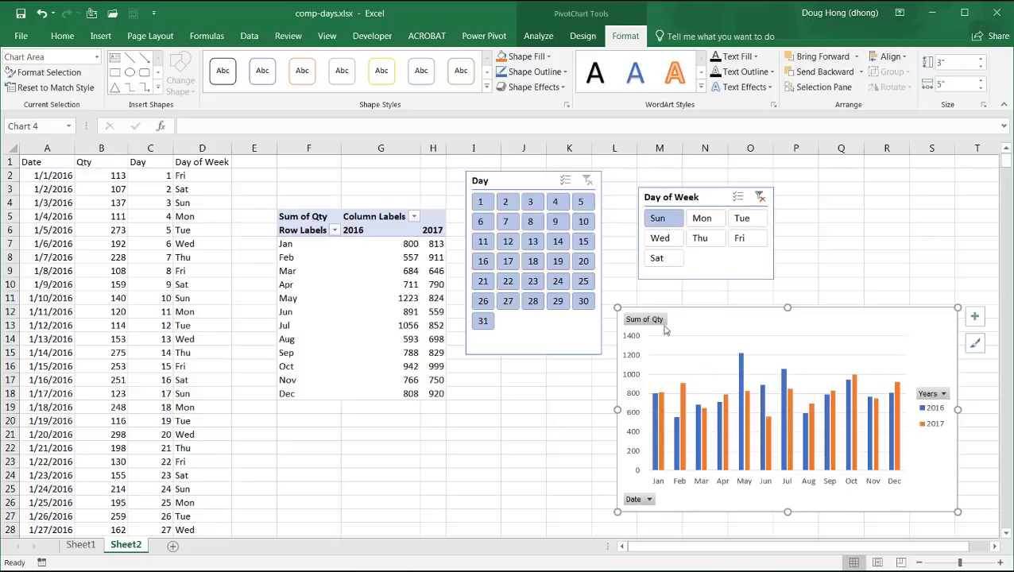
mouse_move(763, 416)
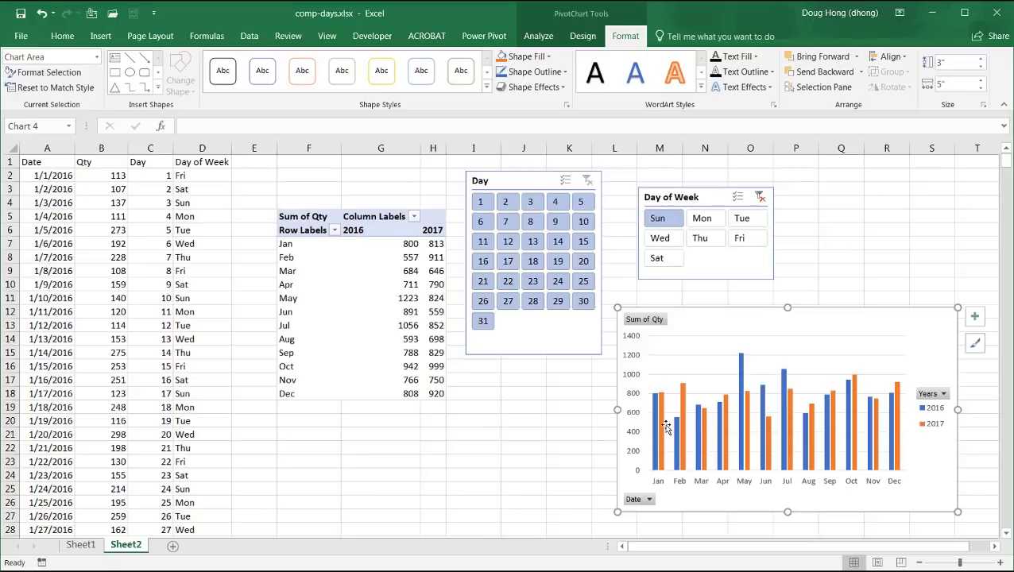
mouse_move(489, 480)
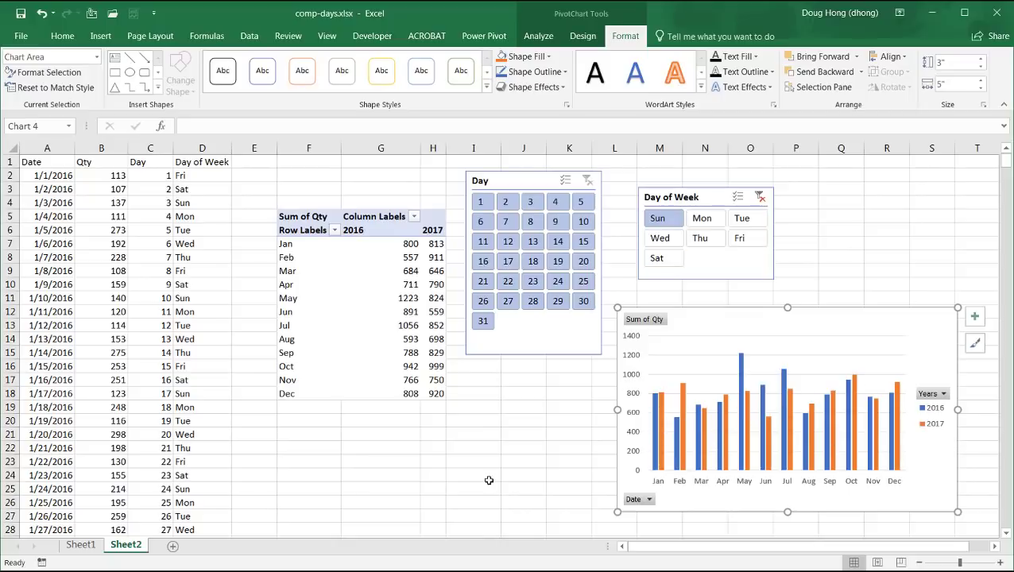
mouse_move(175, 351)
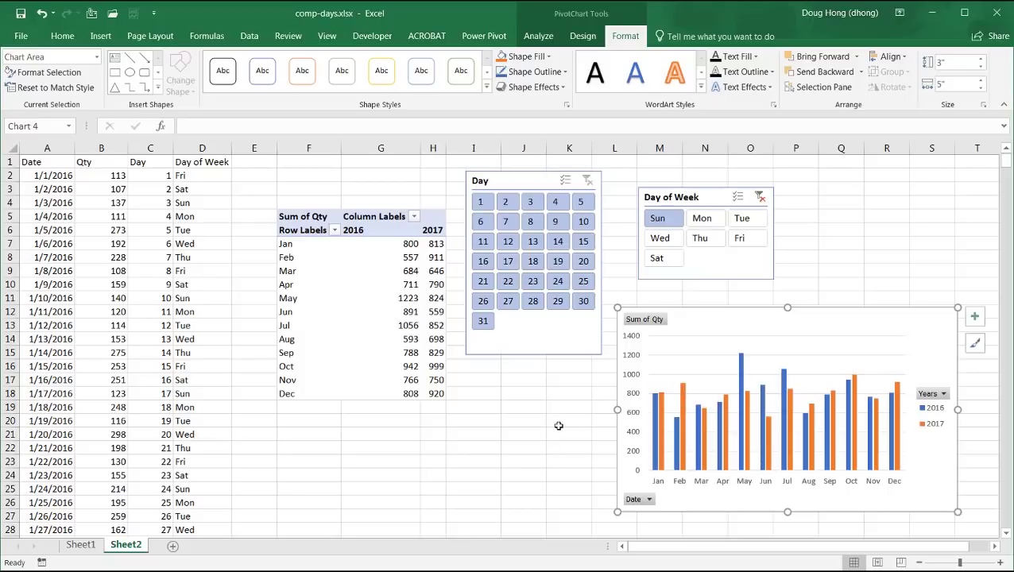
mouse_move(537, 439)
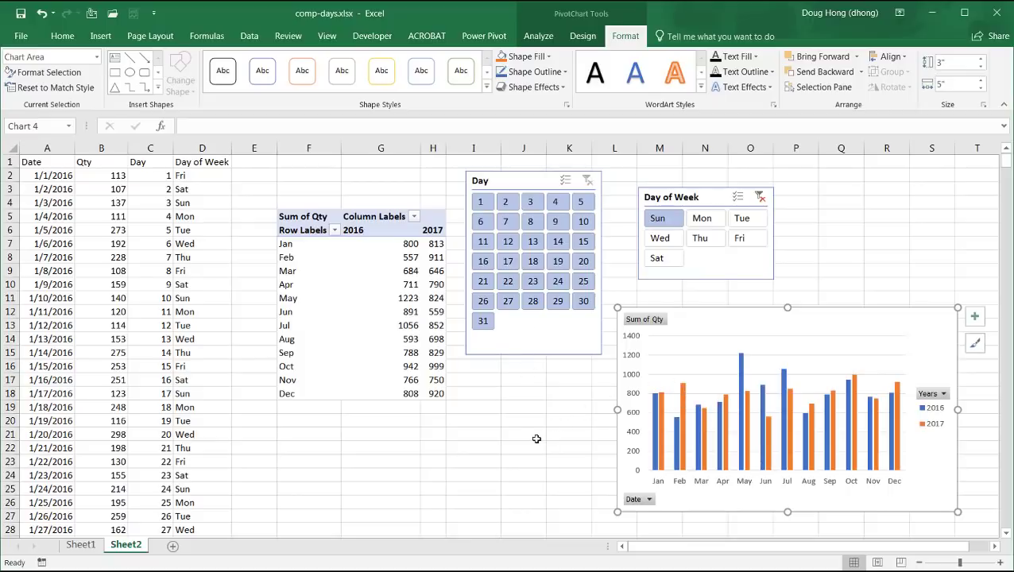